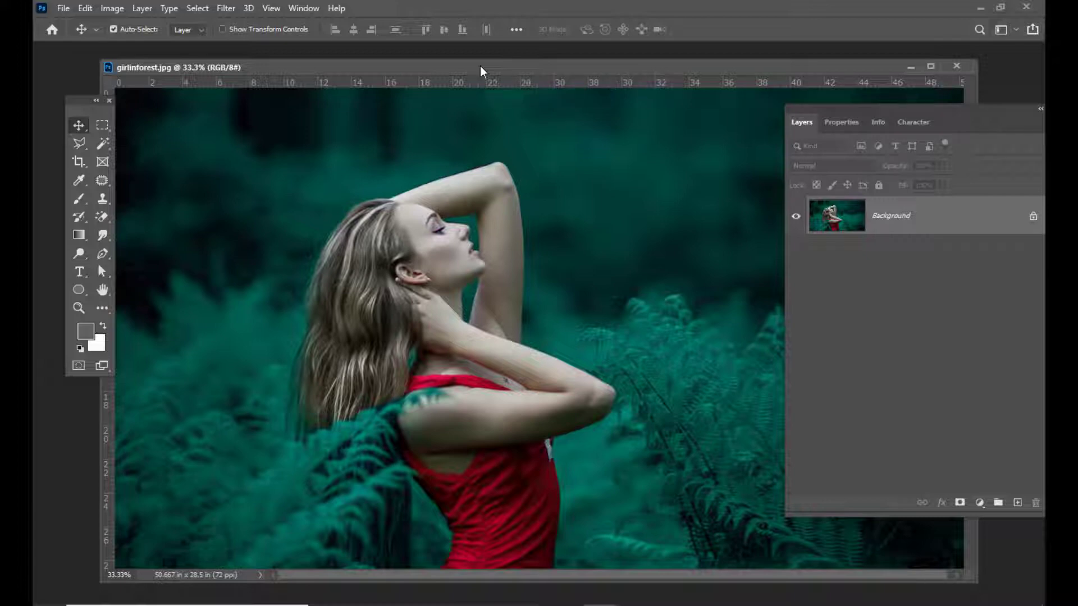
# Step: Open the rain-on-glass photo from the Desktop as a second document
pyautogui.click(63, 8)
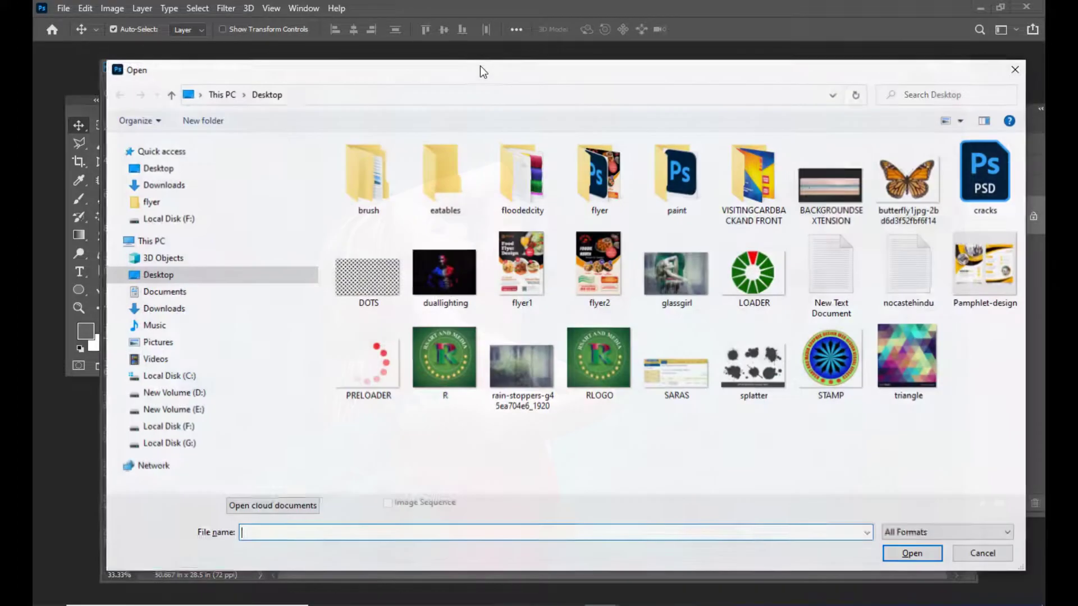
pyautogui.click(522, 356)
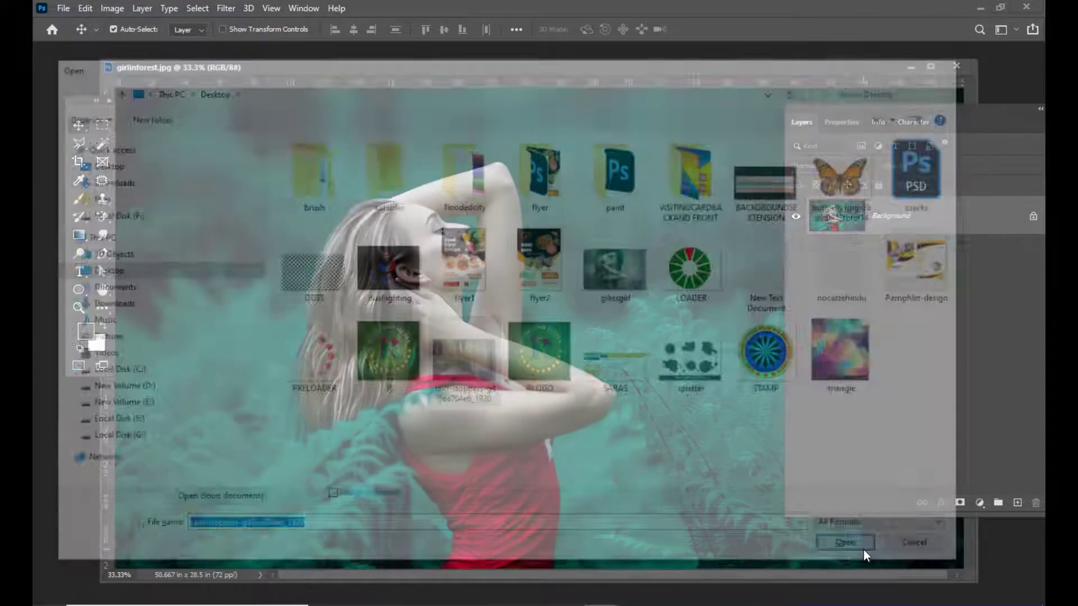
pyautogui.click(844, 542)
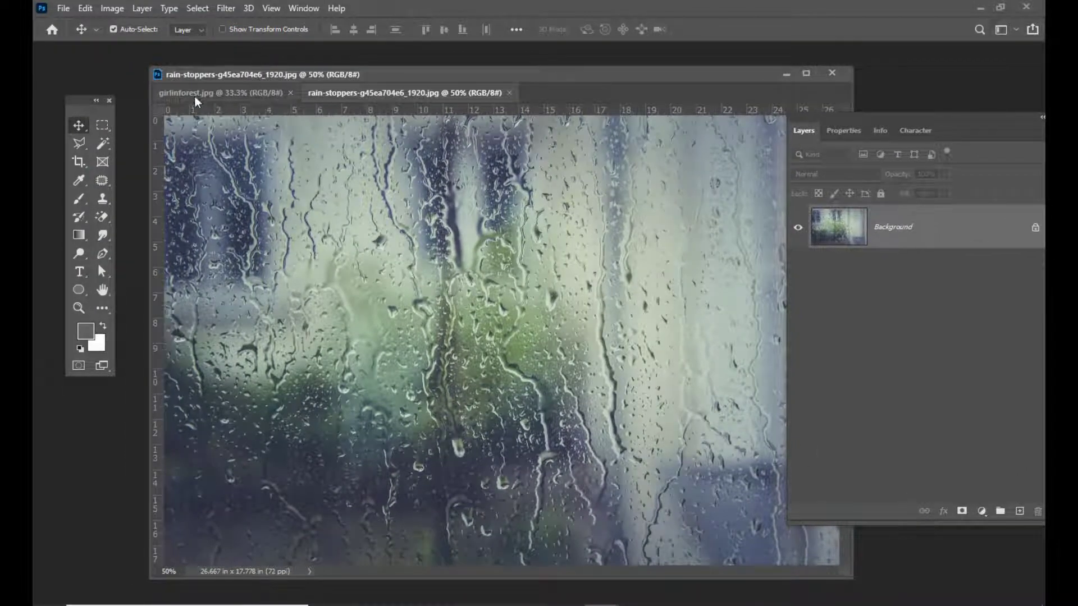
# Step: Bring the girl-in-forest photo into the rain document and scale it to fit the canvas
pyautogui.click(224, 93)
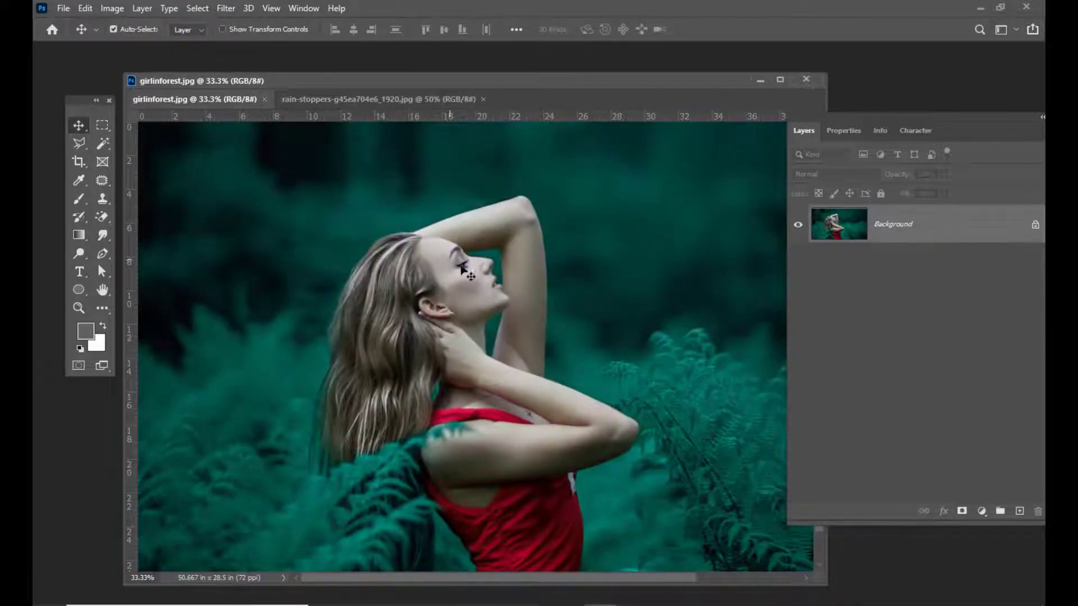
pyautogui.click(379, 99)
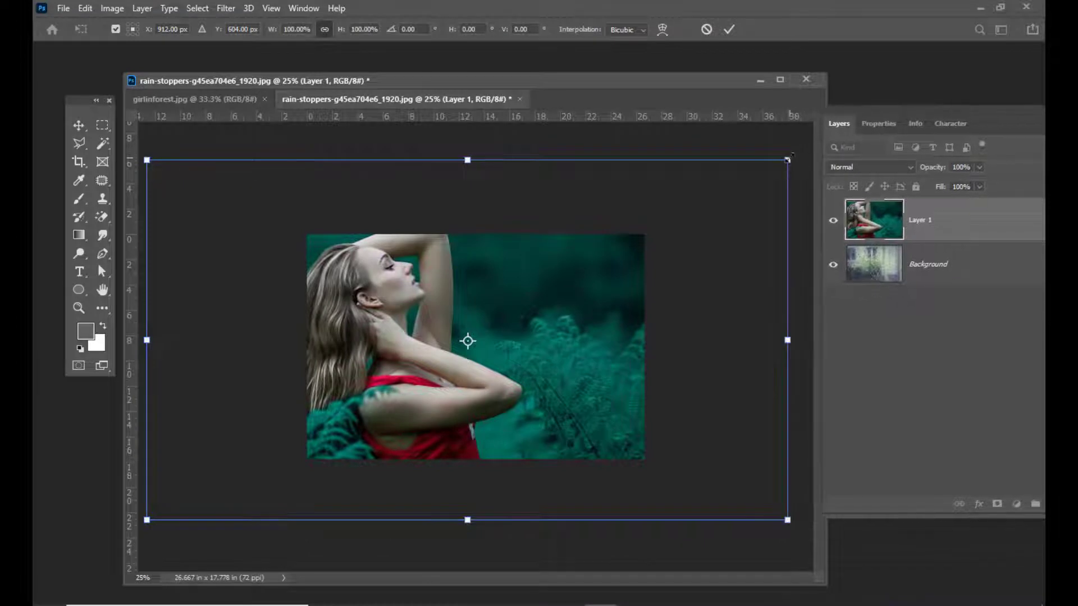
pyautogui.moveTo(788, 159); pyautogui.dragTo(679, 221)
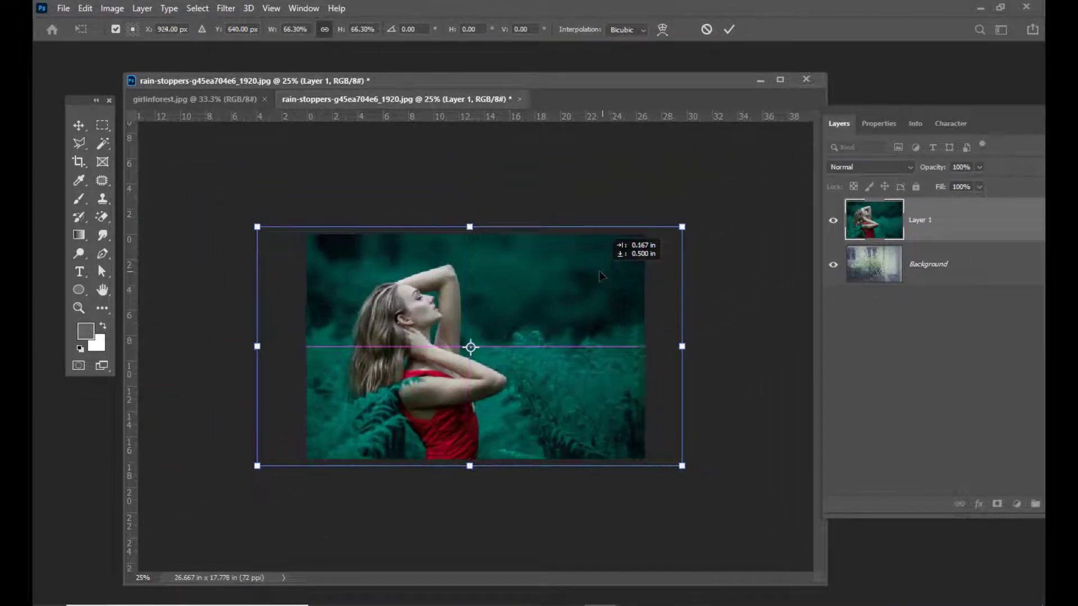
pyautogui.press('Enter')
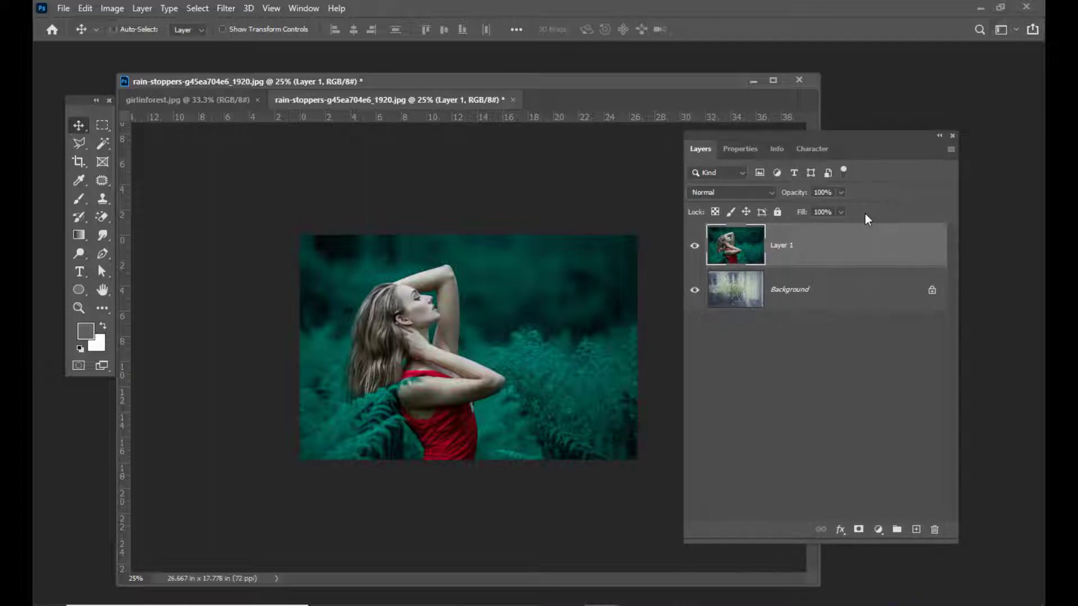
# Step: Duplicate the girl layer, hide the copy, and desaturate Layer 1 to black and white
pyautogui.press('ctrl+j')
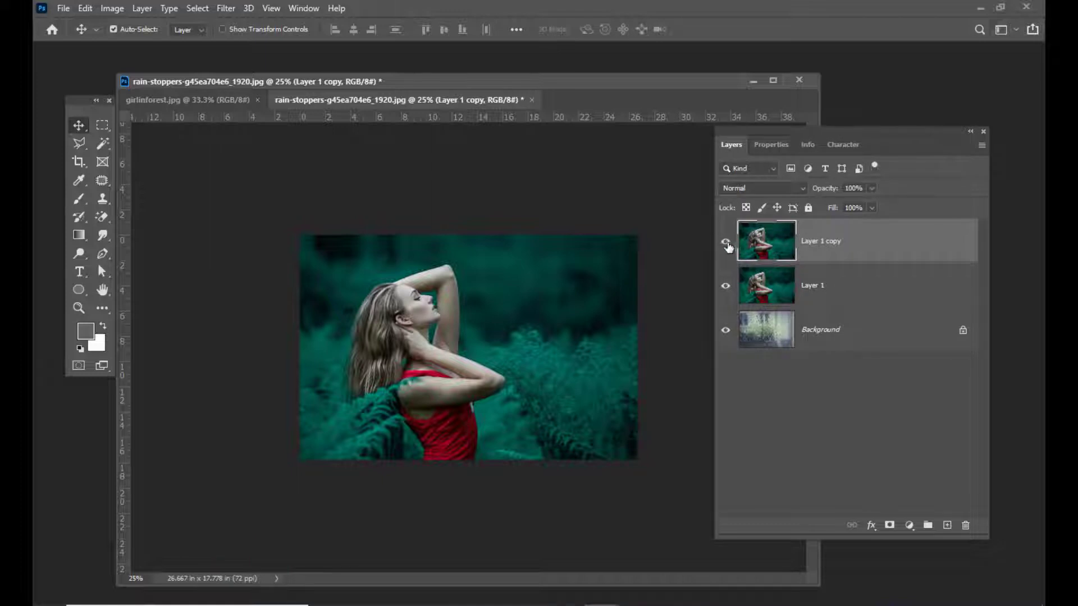
pyautogui.click(725, 244)
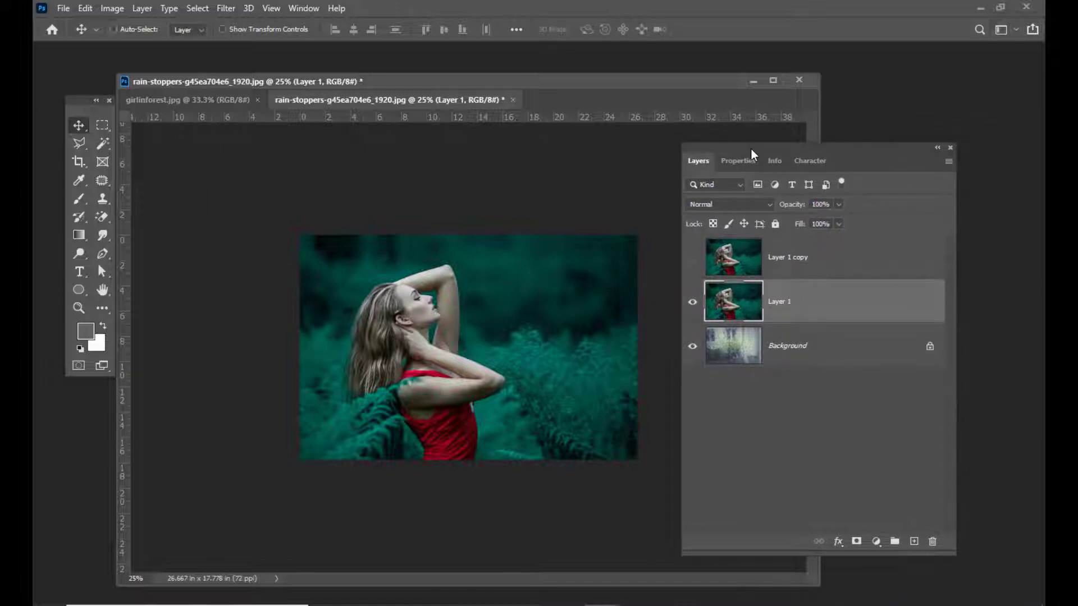
pyautogui.press('ctrl+shift+u')
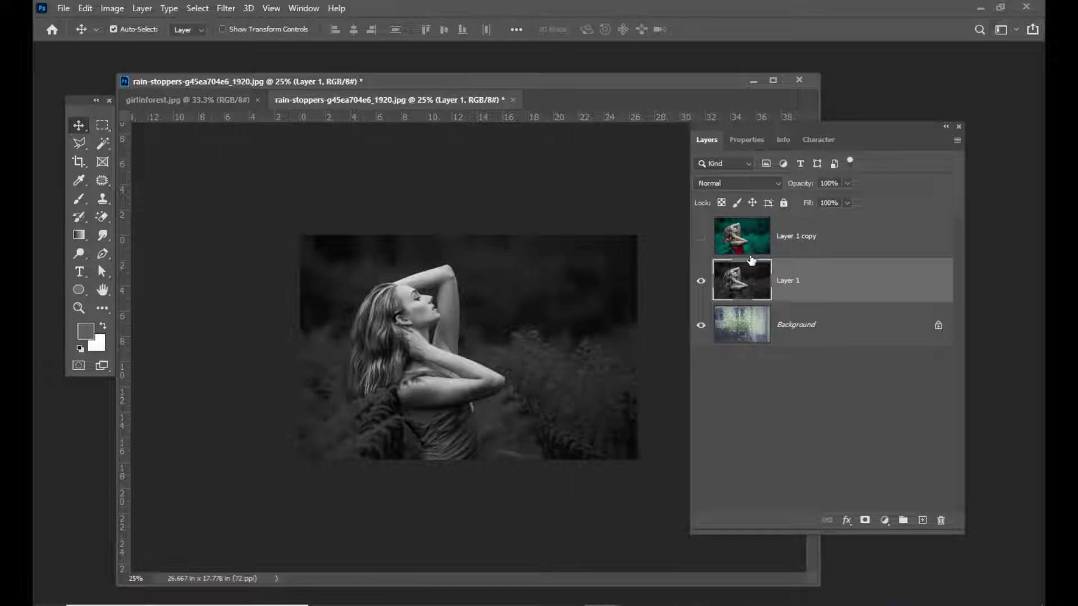
# Step: Blend the black-and-white Layer 1 over the rain in Screen mode
pyautogui.click(735, 183)
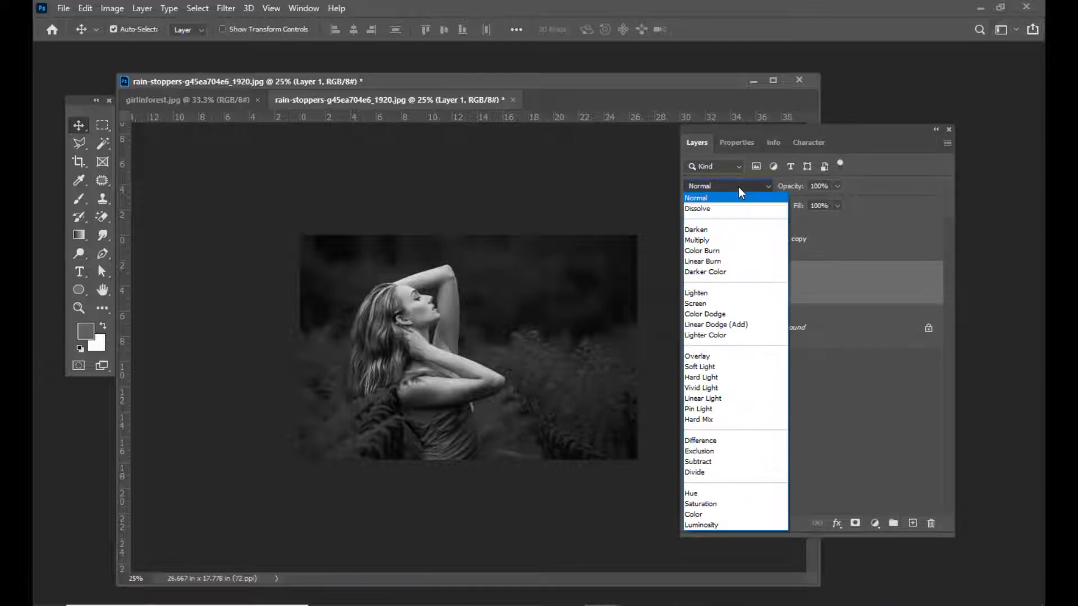
pyautogui.click(695, 304)
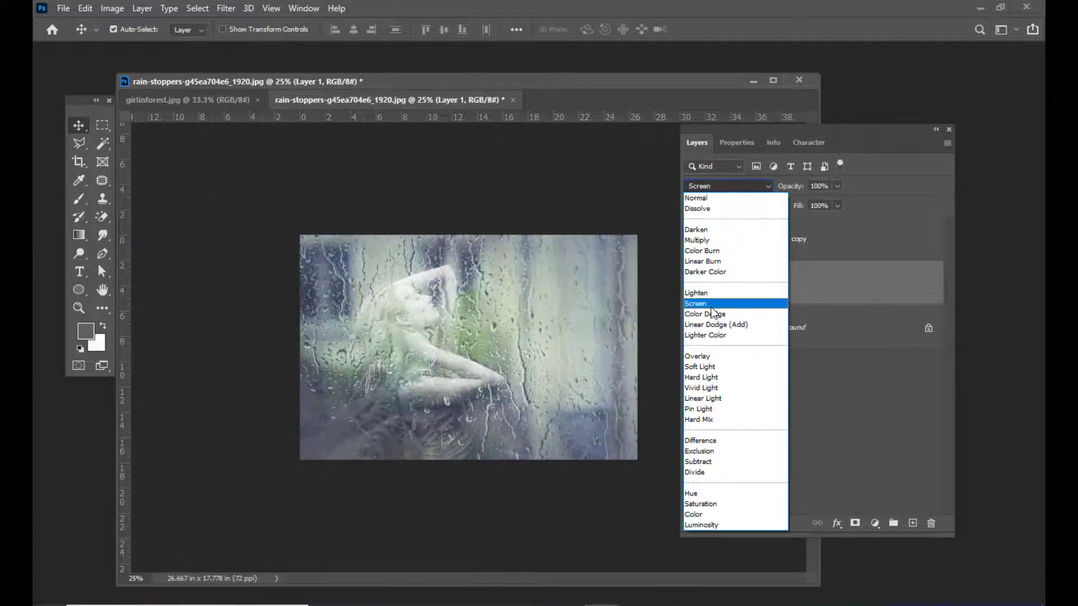
pyautogui.click(695, 304)
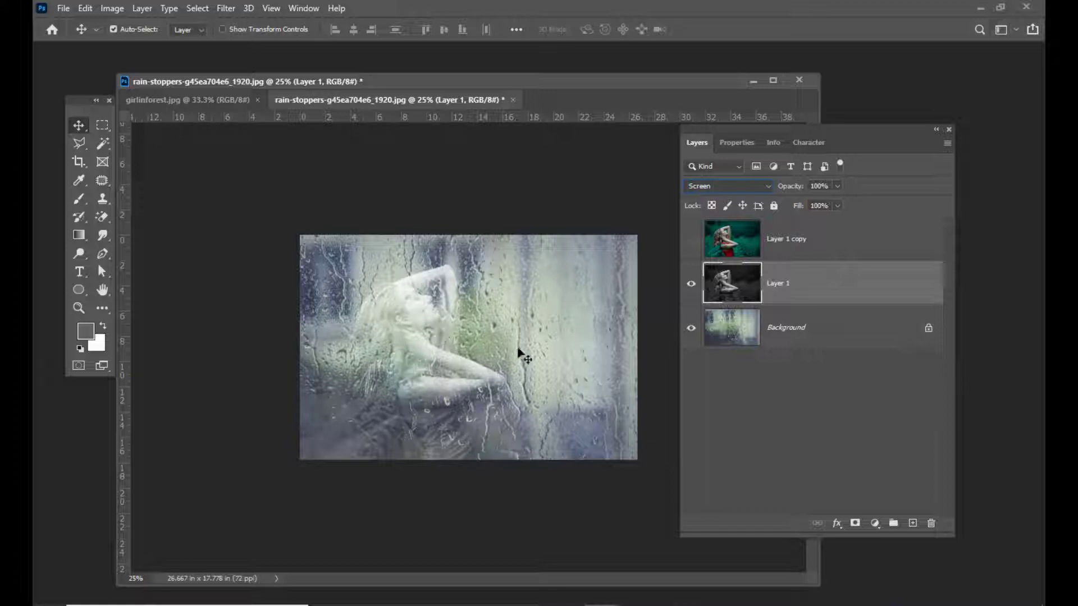
pyautogui.moveTo(767, 283)
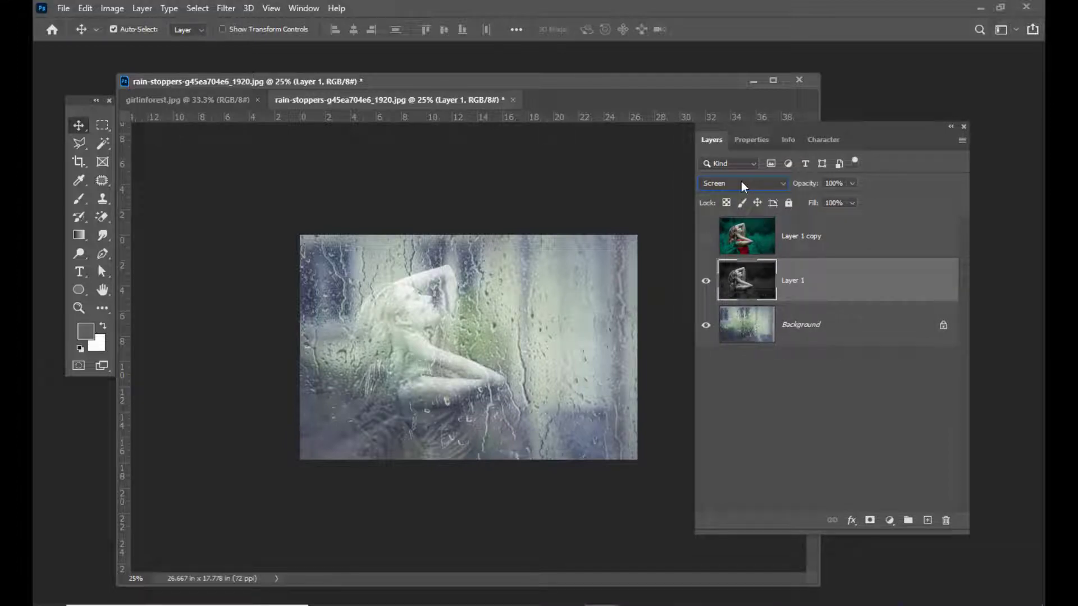
pyautogui.moveTo(405, 256)
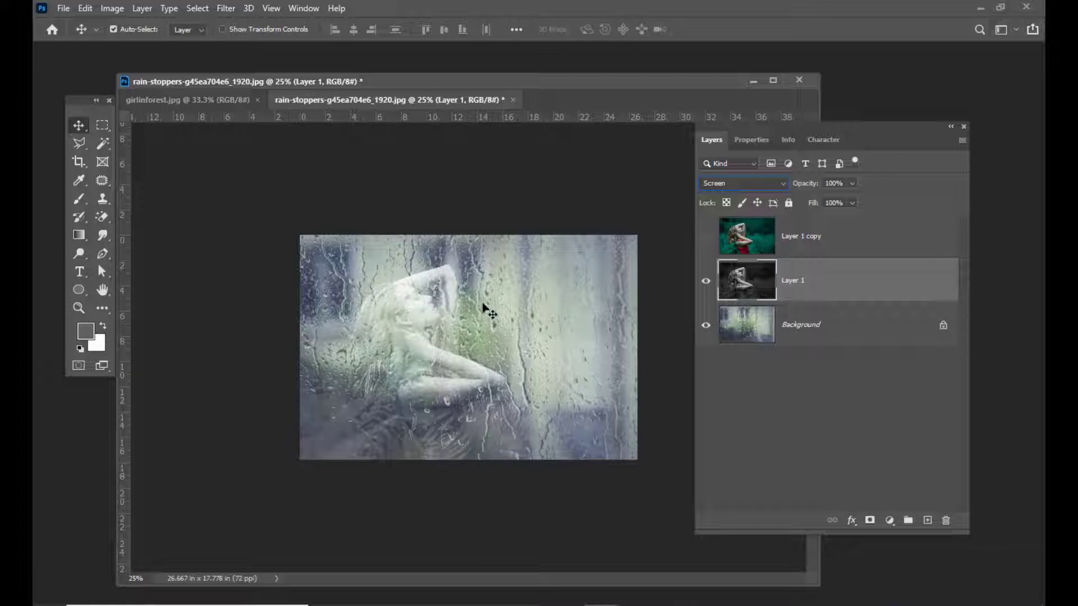
pyautogui.moveTo(818, 128)
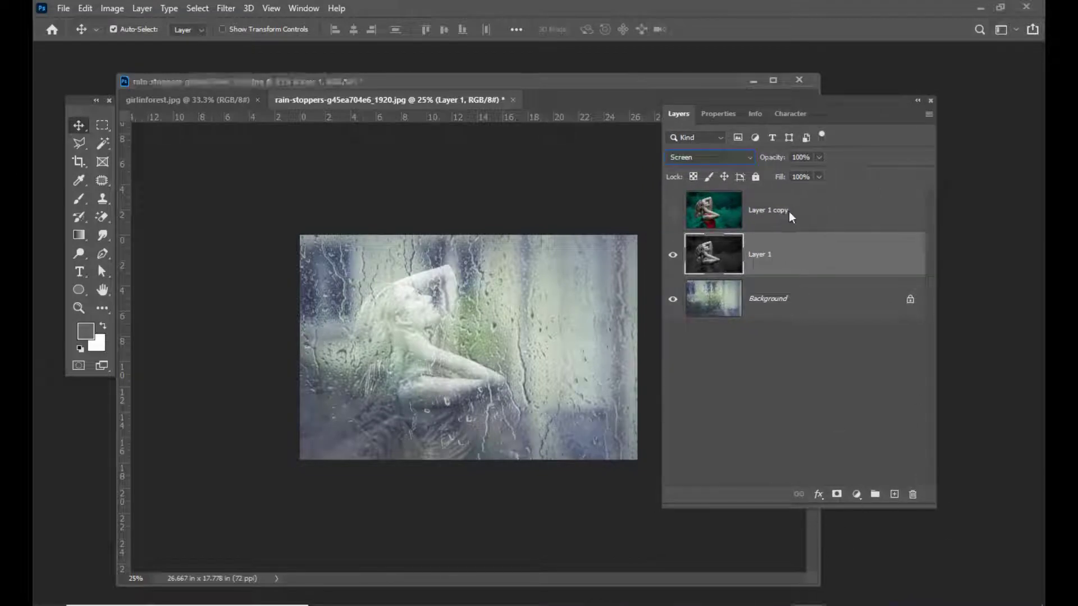
# Step: Show Layer 1 copy again and add a layer mask to it
pyautogui.click(765, 210)
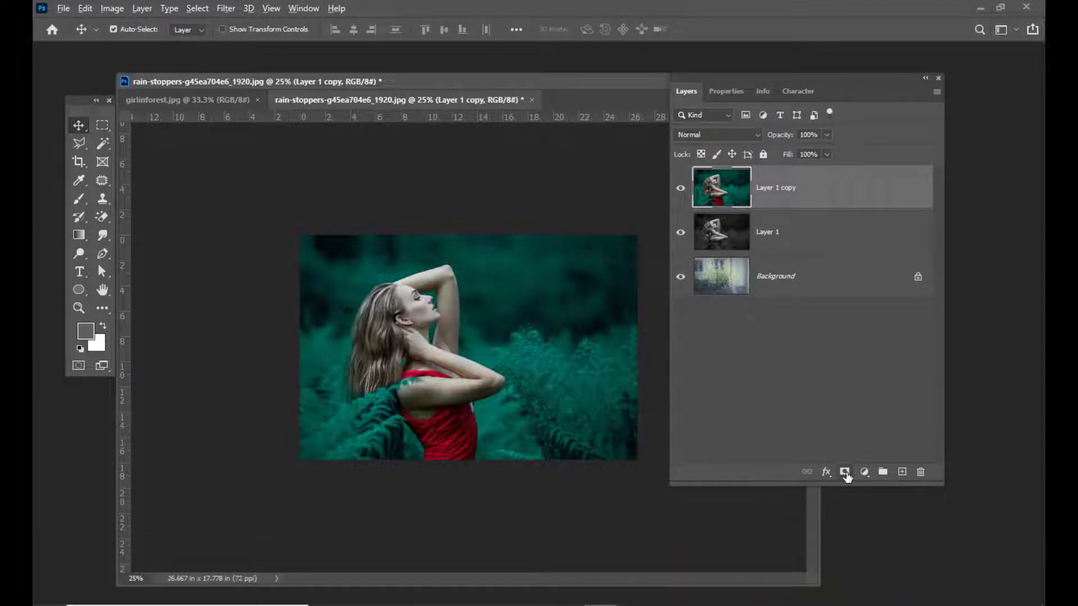
pyautogui.click(845, 471)
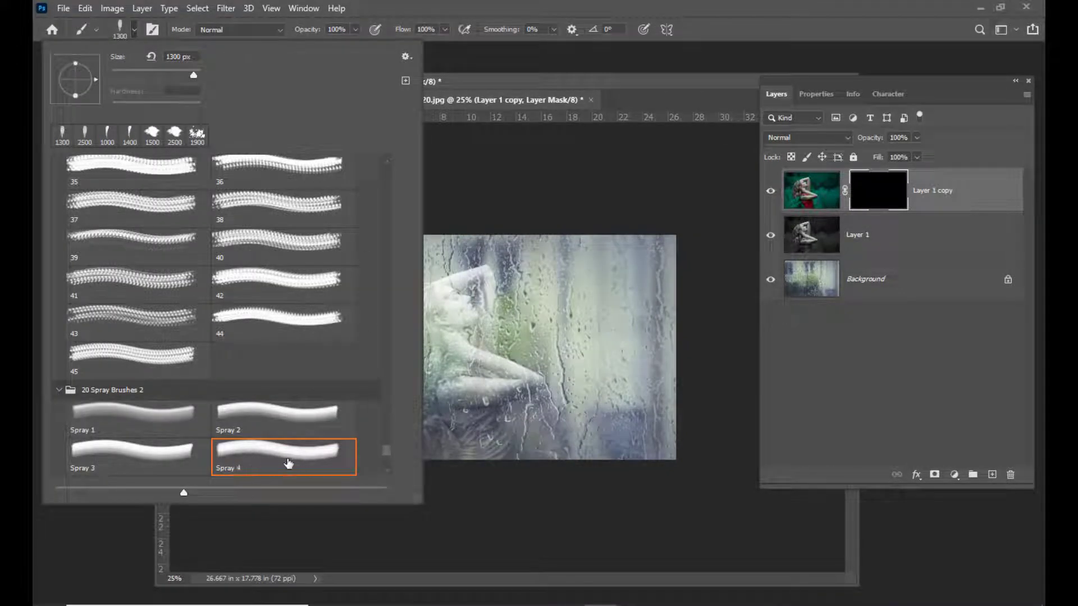
# Step: Reveal the colour girl through the mask with sized Spray 4 strokes leaving dripping edges
pyautogui.click(84, 134)
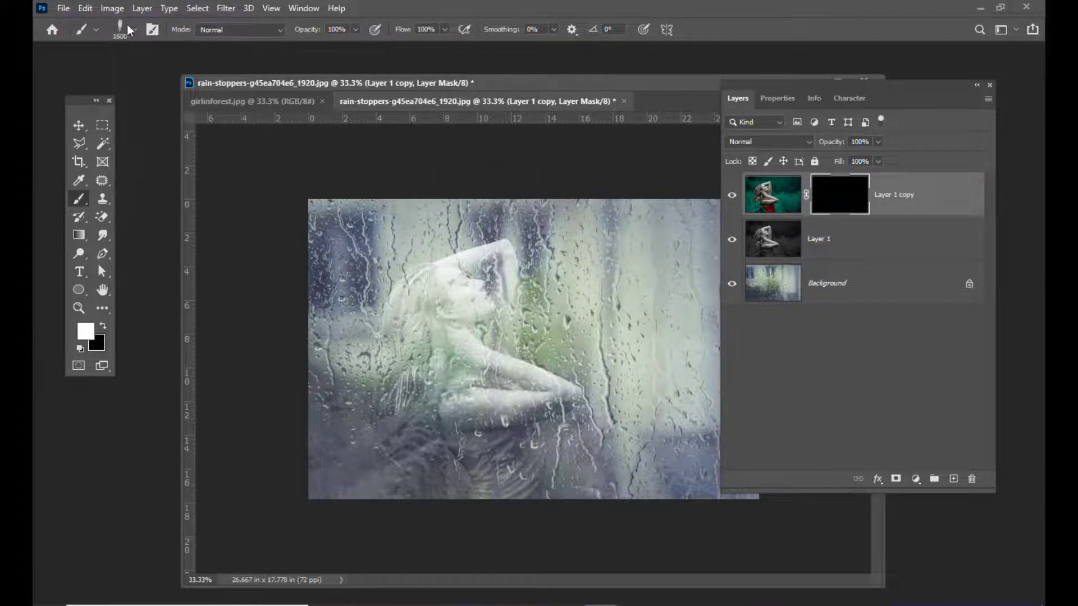
pyautogui.click(96, 29)
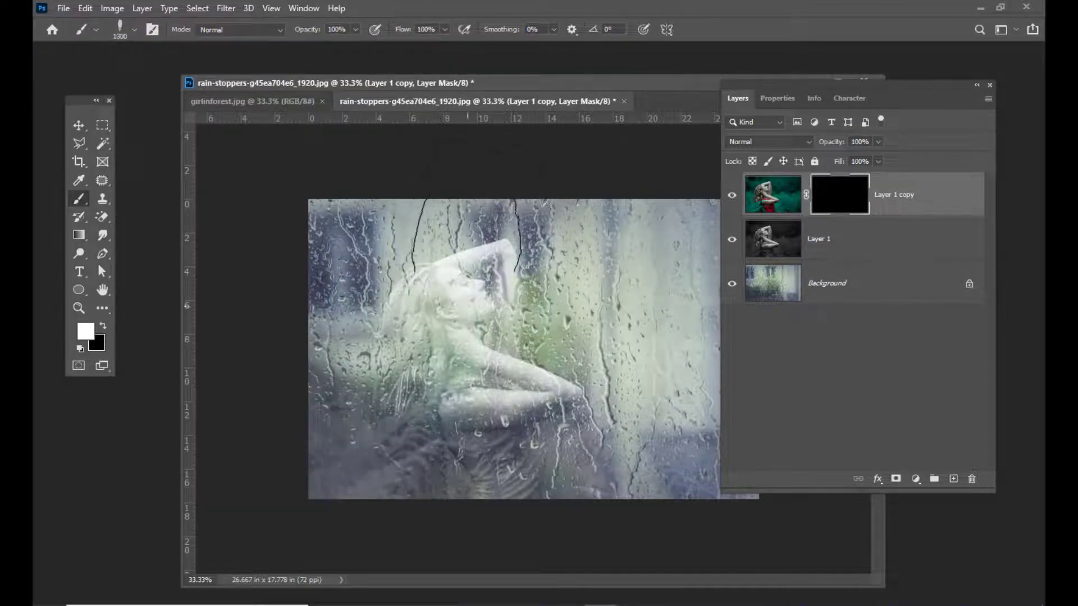
pyautogui.moveTo(467, 220); pyautogui.dragTo(506, 323)
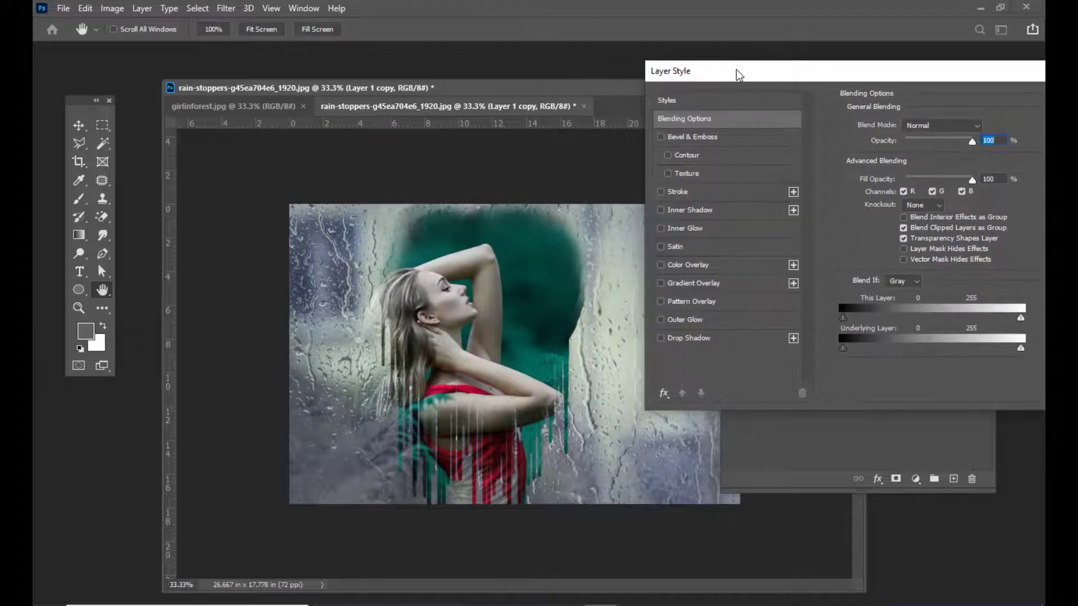
# Step: Apply an Inner Shadow to Layer 1 copy with Distance 12 and Size 16
pyautogui.moveTo(739, 70); pyautogui.dragTo(713, 74)
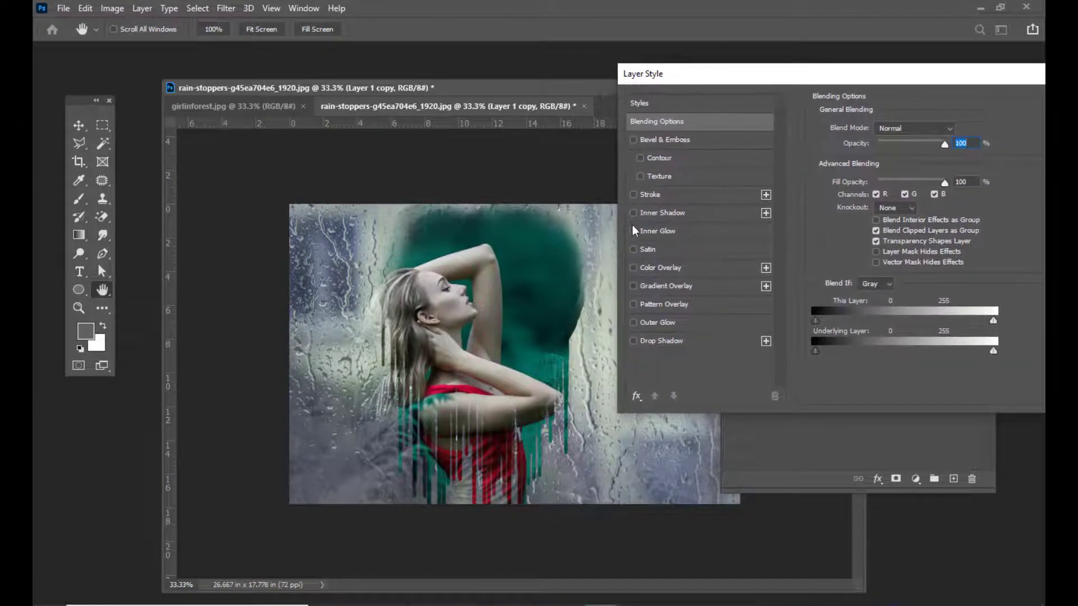
pyautogui.click(633, 212)
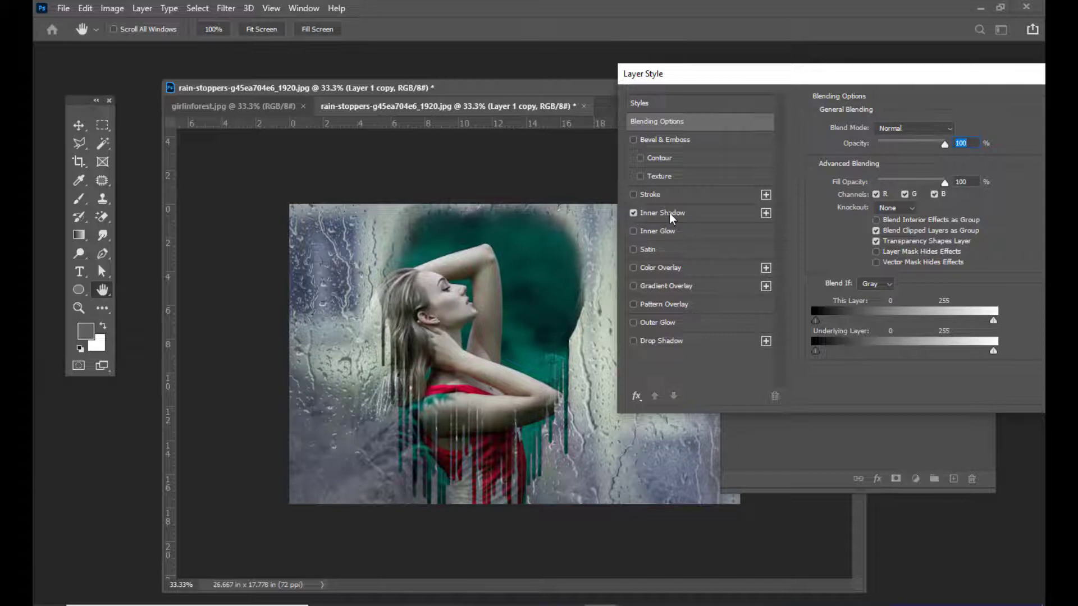
pyautogui.click(662, 212)
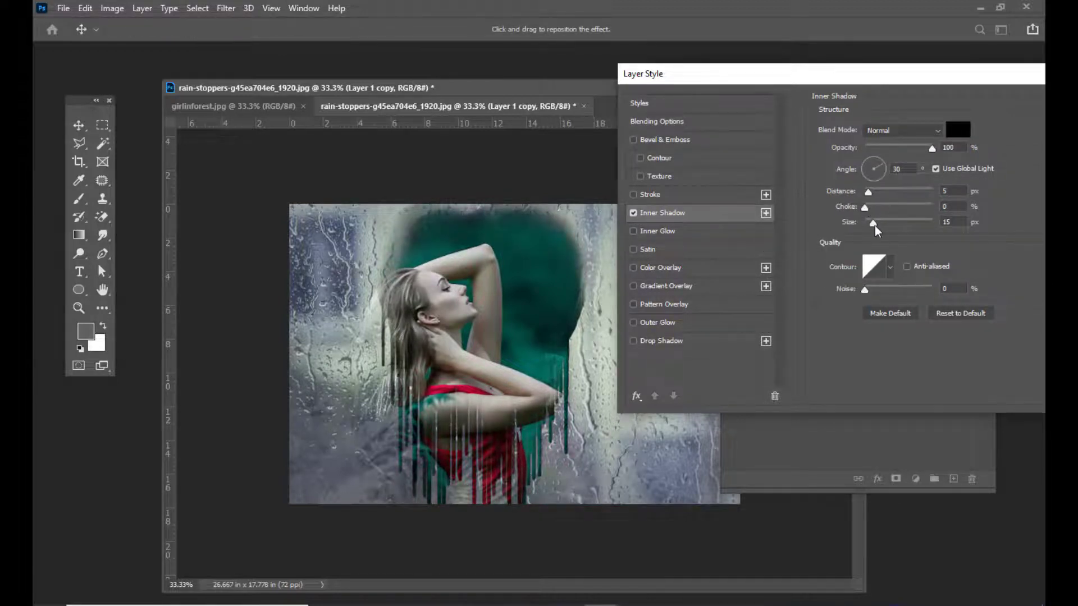
pyautogui.moveTo(874, 224); pyautogui.dragTo(885, 225)
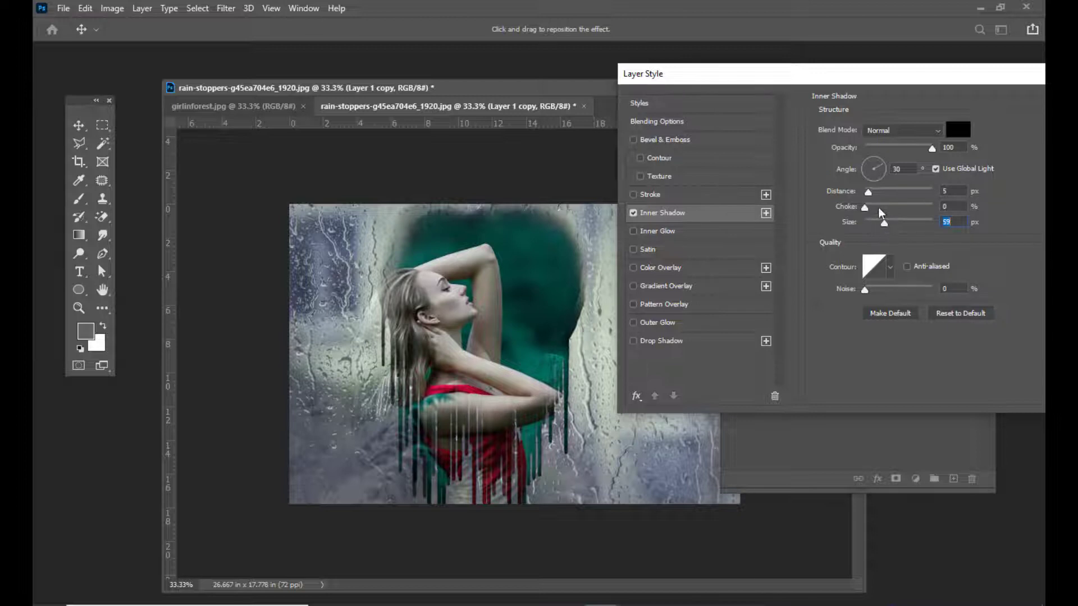
pyautogui.moveTo(864, 191); pyautogui.dragTo(875, 191)
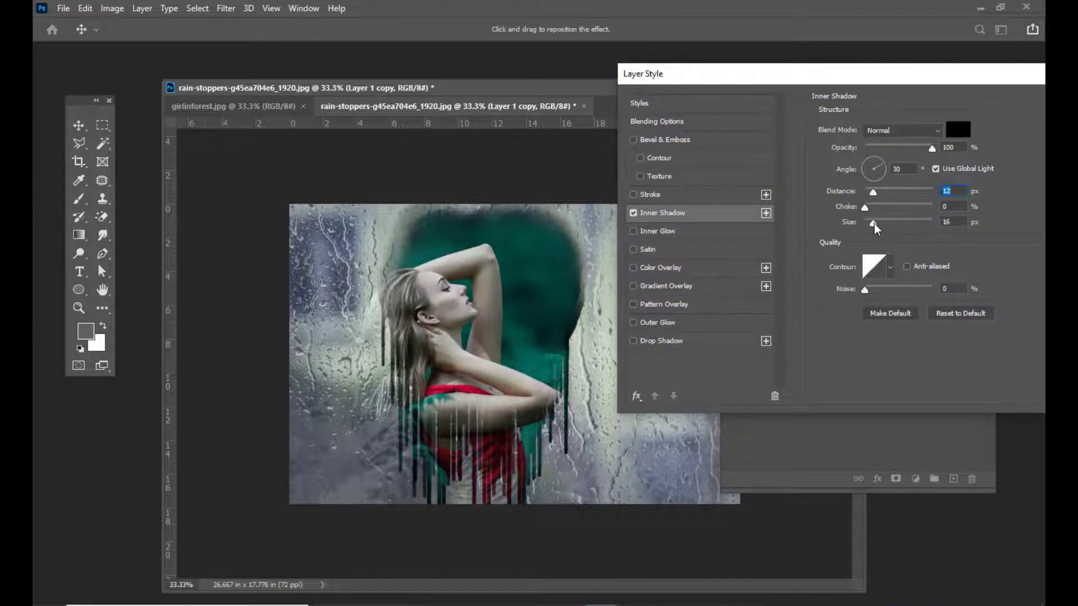
pyautogui.moveTo(874, 226); pyautogui.dragTo(868, 222)
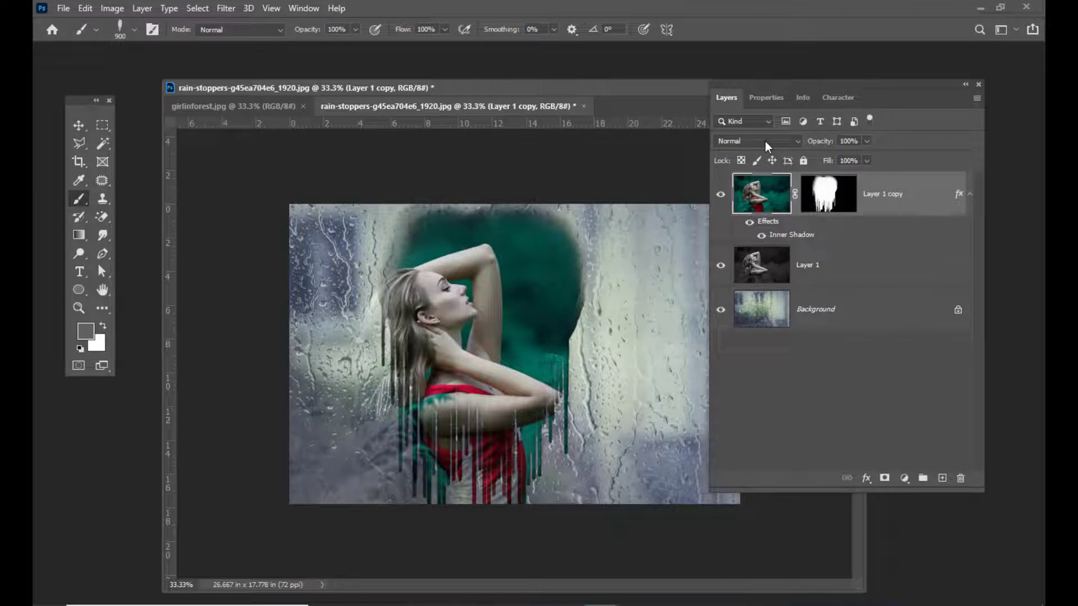
pyautogui.moveTo(771, 145)
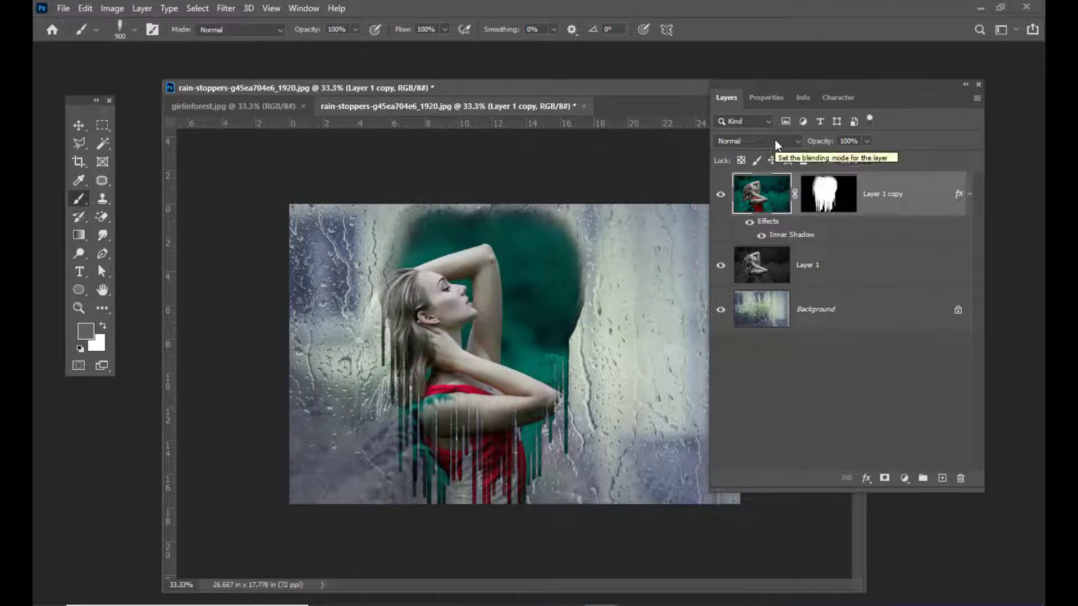
# Step: Set Layer 1 copy's blend mode to Hard Light
pyautogui.click(756, 142)
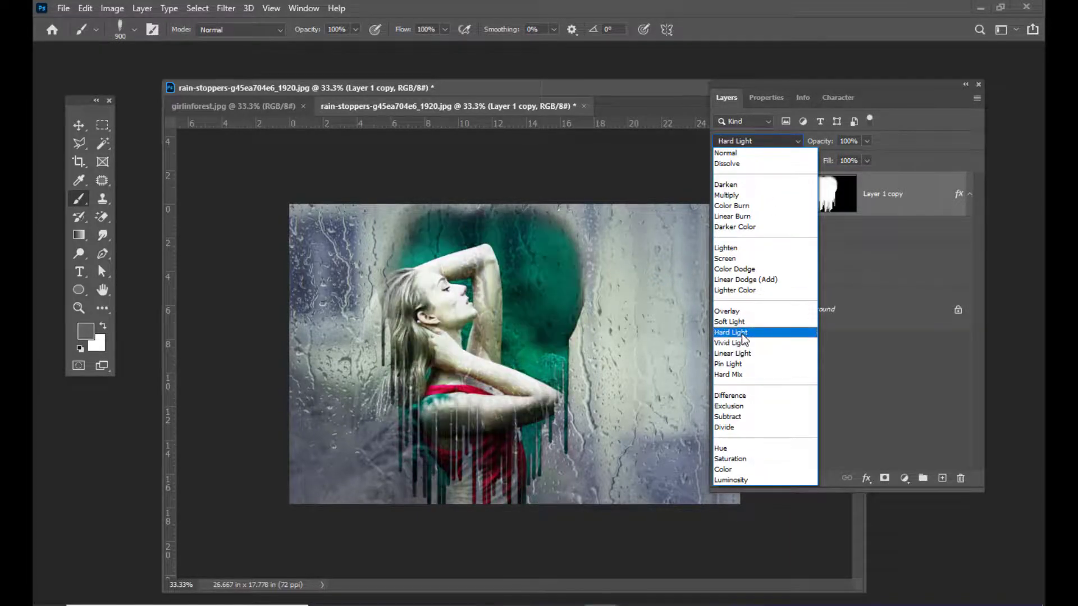
pyautogui.click(731, 332)
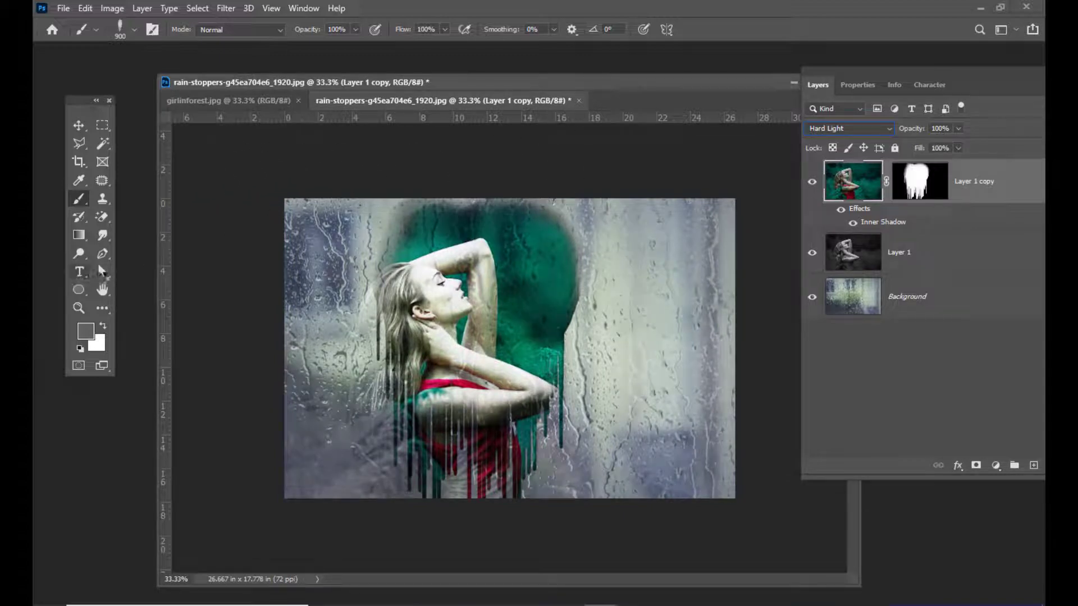
# Step: Choose the Great Vibes Regular font and start a text layer right of the girl
pyautogui.click(79, 271)
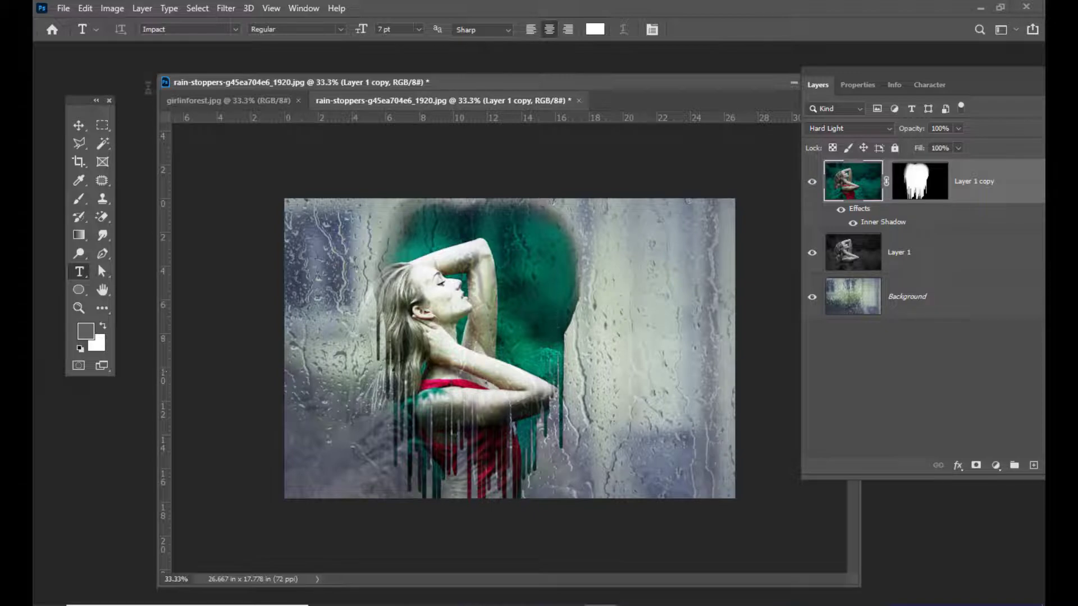
pyautogui.click(185, 29)
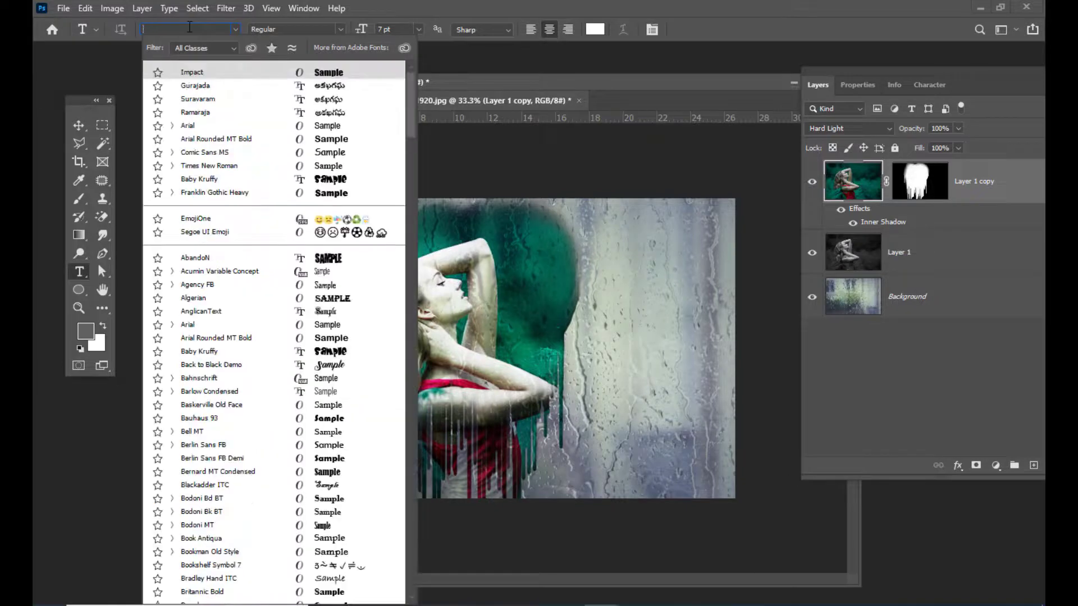
pyautogui.write('grl')
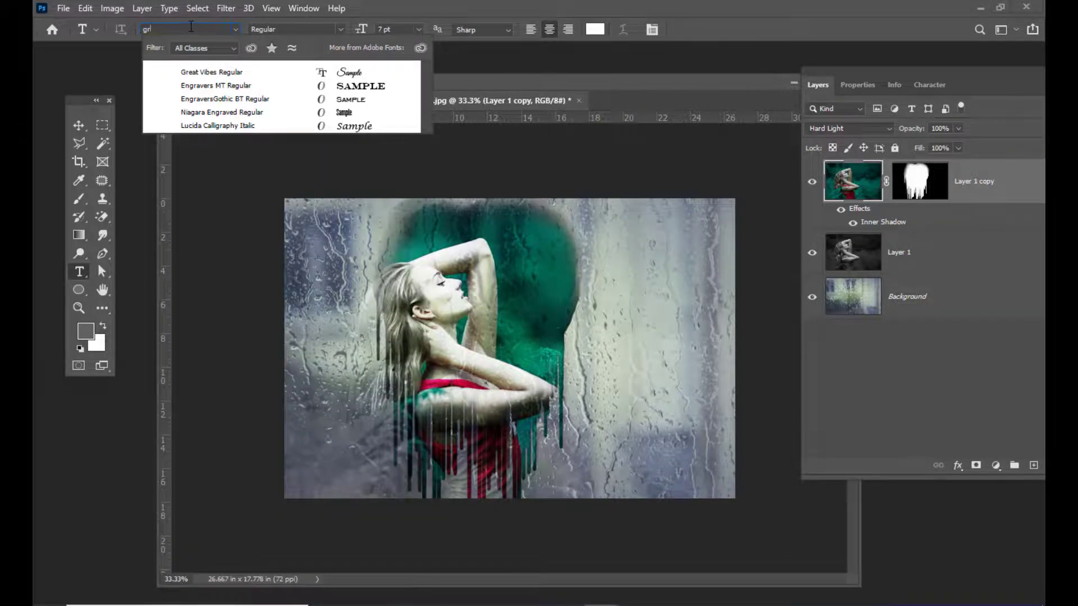
pyautogui.click(211, 72)
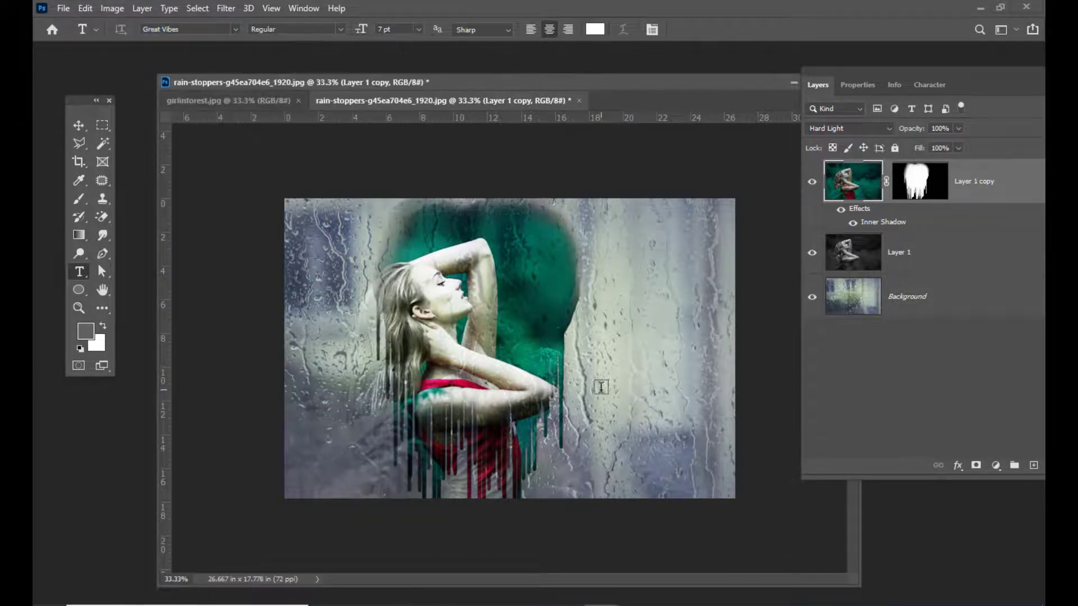
pyautogui.click(600, 387)
pyautogui.write('Girl in Glass')
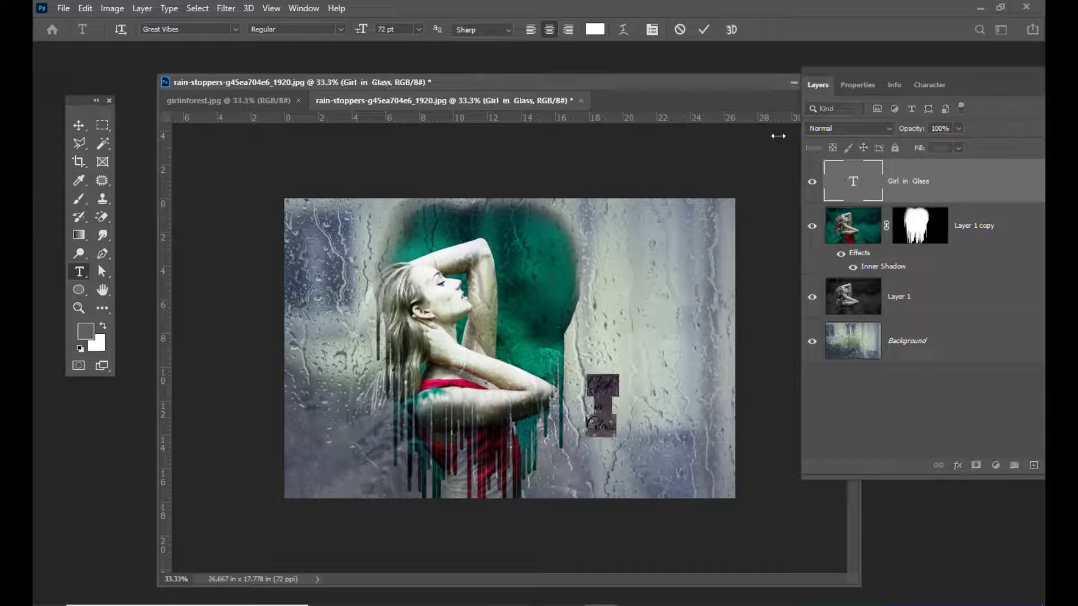
# Step: Colour the 'Girl in Glass' text red (#ff0000)
pyautogui.click(594, 29)
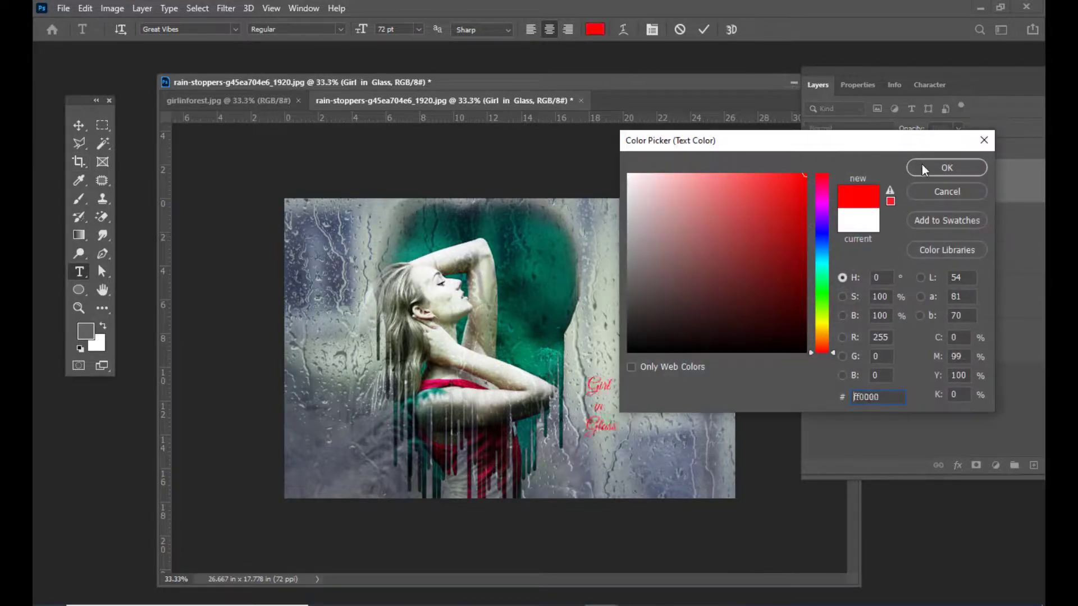
pyautogui.click(947, 167)
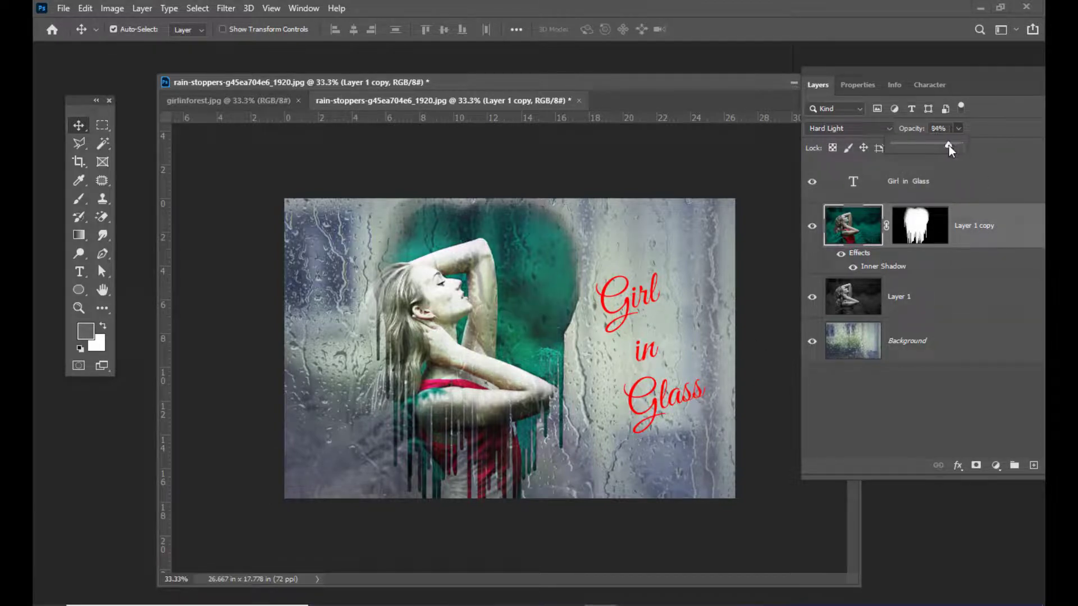
# Step: Lower Layer 1 copy's opacity to about 74%
pyautogui.moveTo(949, 146); pyautogui.dragTo(933, 146)
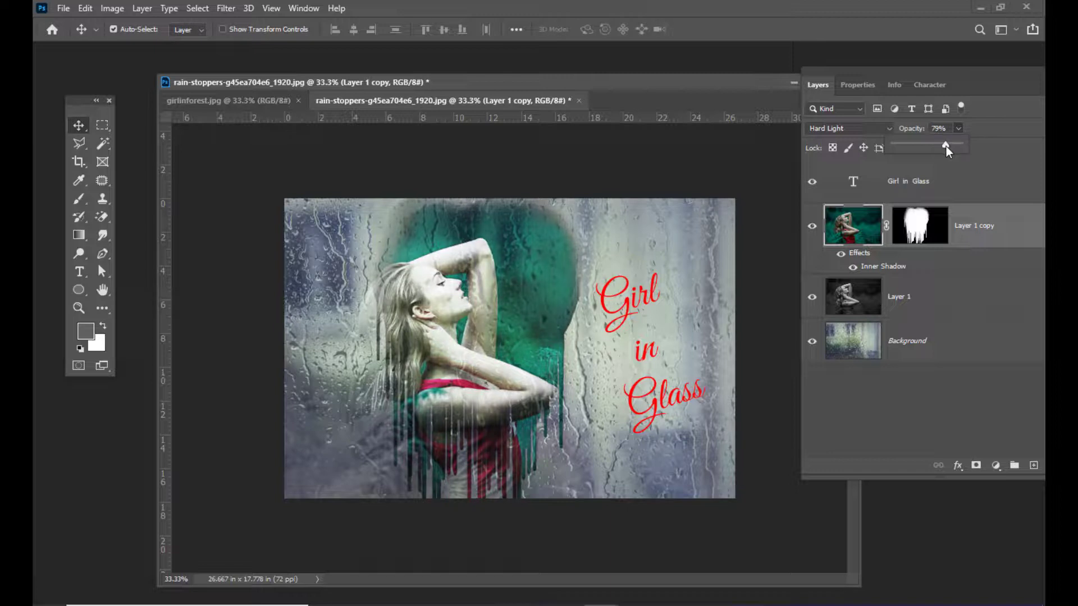
pyautogui.moveTo(950, 145); pyautogui.dragTo(942, 145)
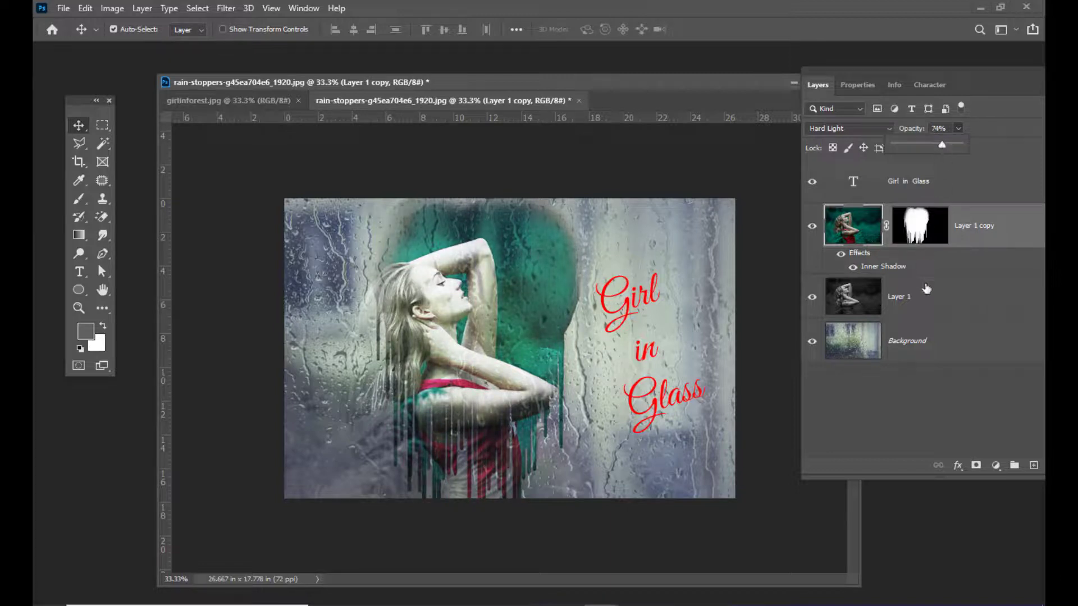
pyautogui.click(899, 297)
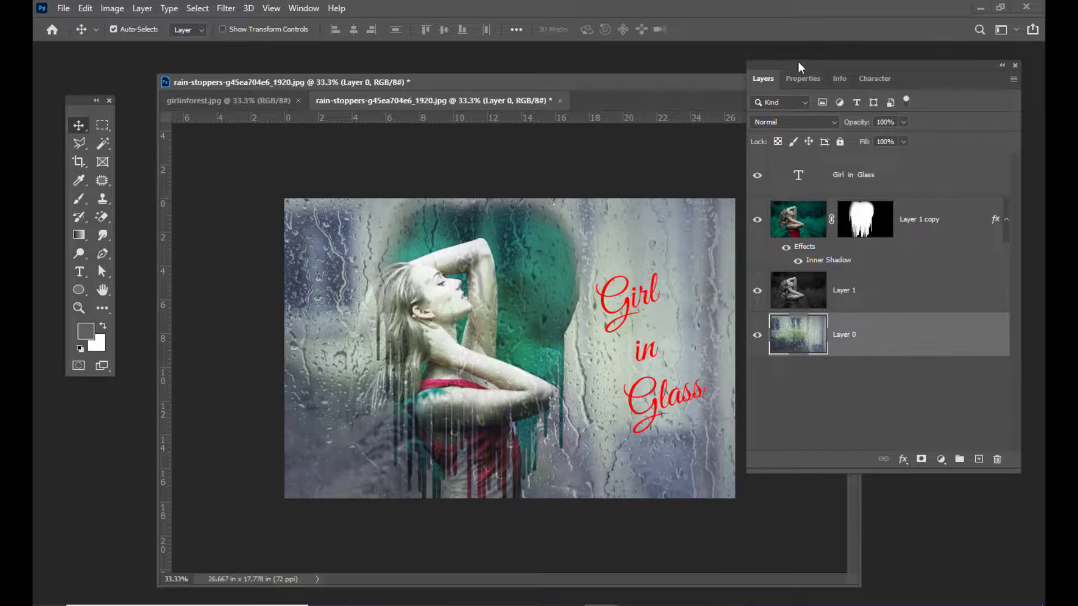
# Step: Create Layer 2 under the rain photo, set foreground black and fill the new layer with it
pyautogui.click(995, 459)
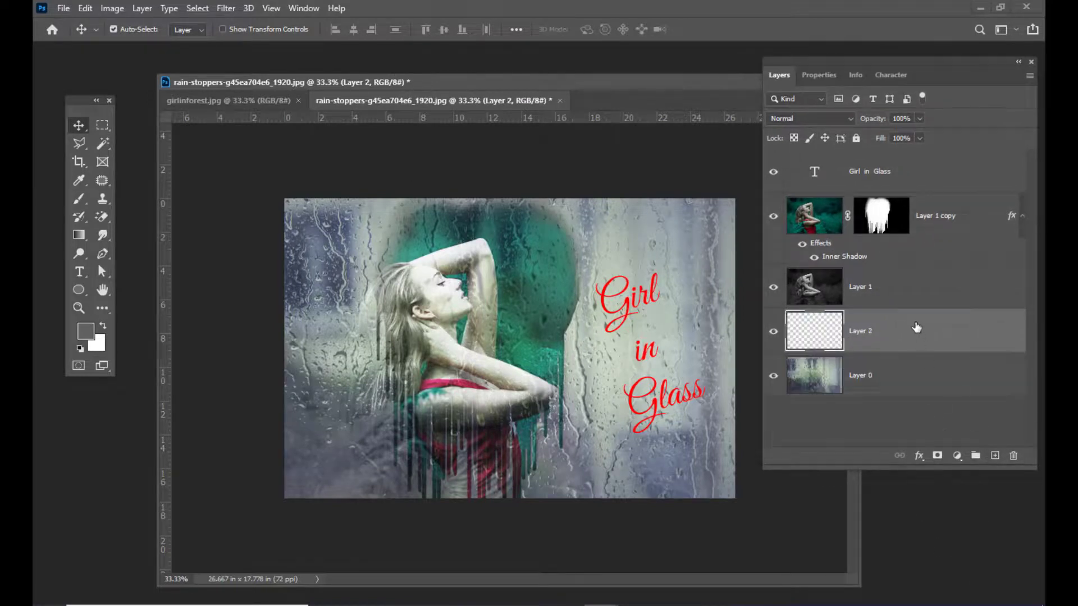
pyautogui.moveTo(861, 330); pyautogui.dragTo(861, 375)
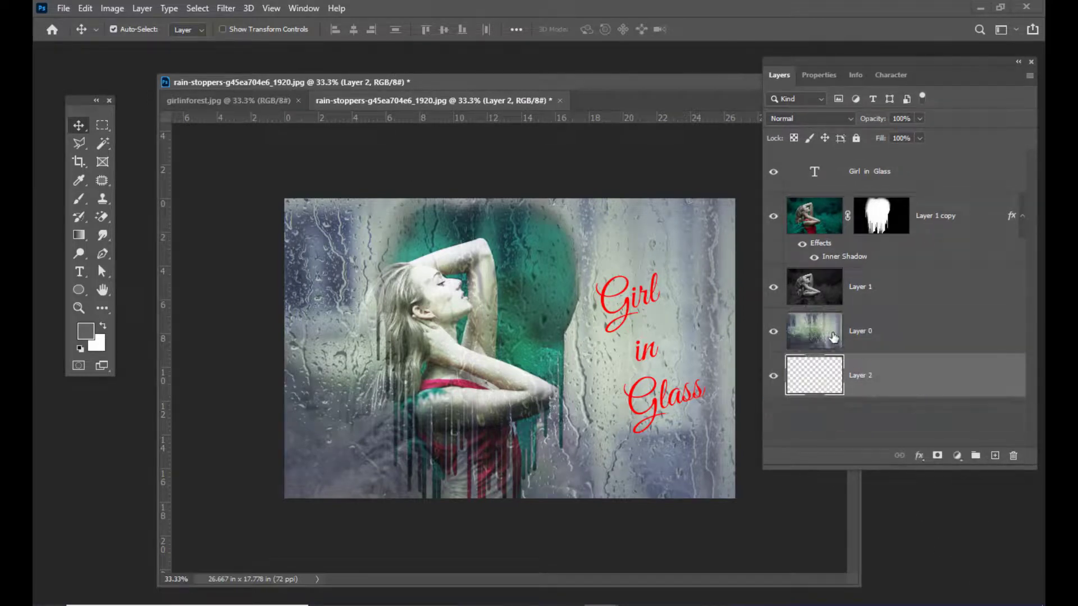
pyautogui.click(85, 330)
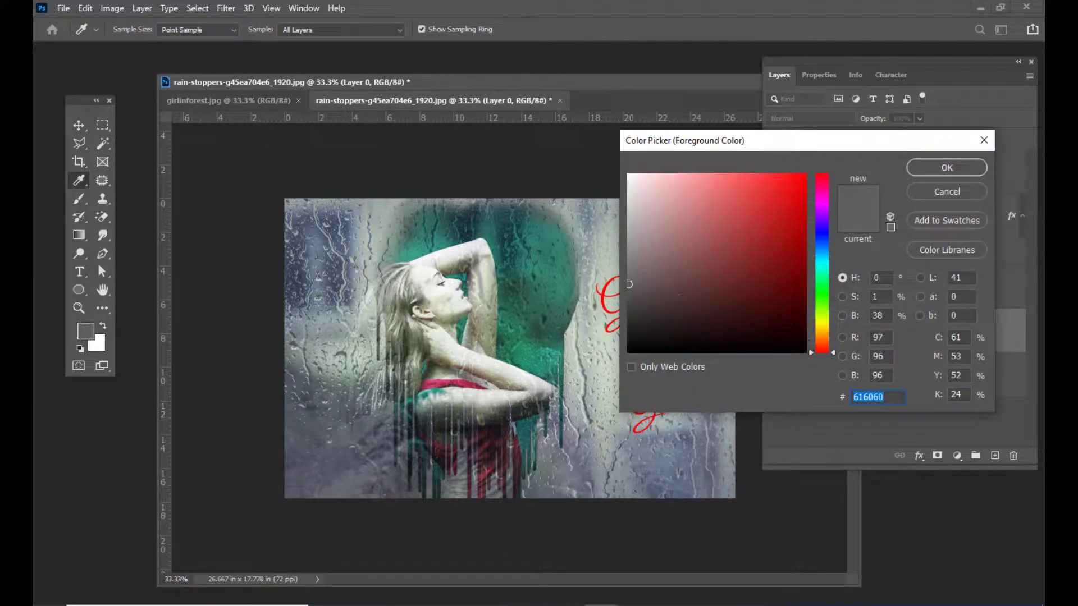
pyautogui.click(945, 167)
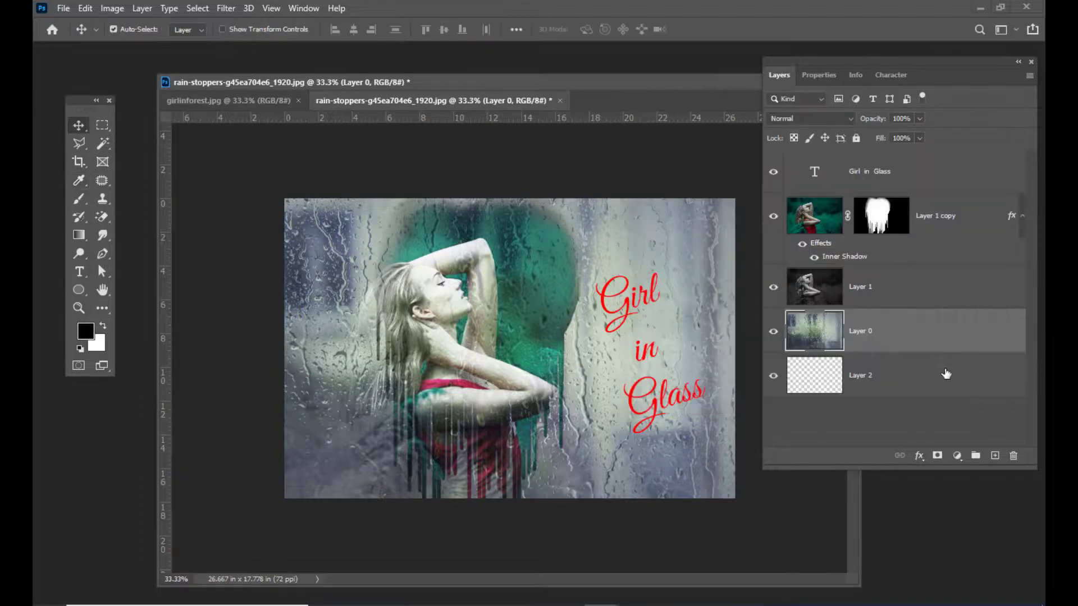
pyautogui.click(860, 375)
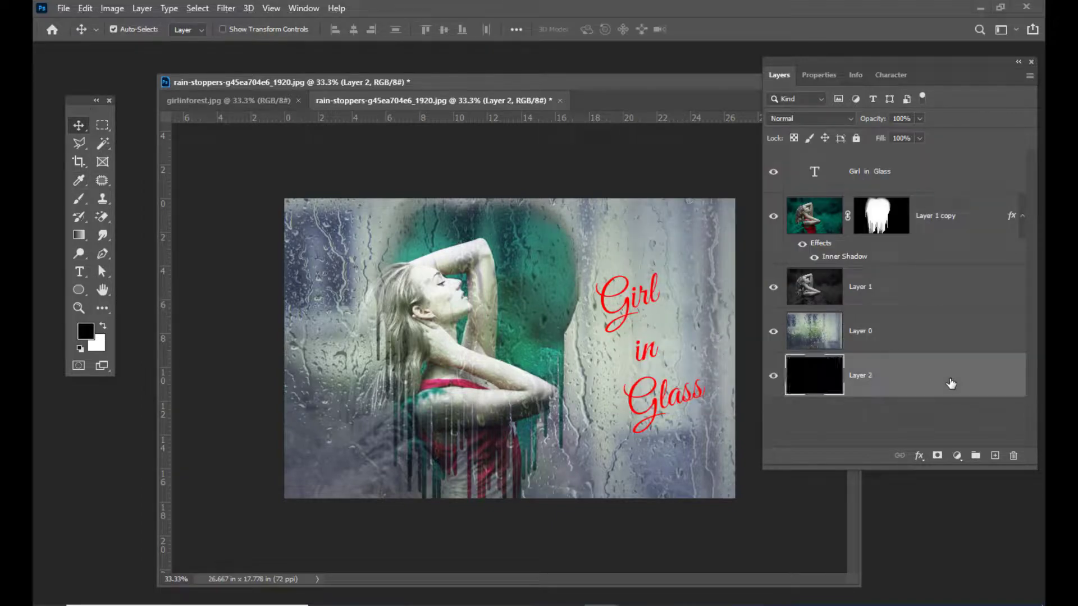
pyautogui.click(859, 330)
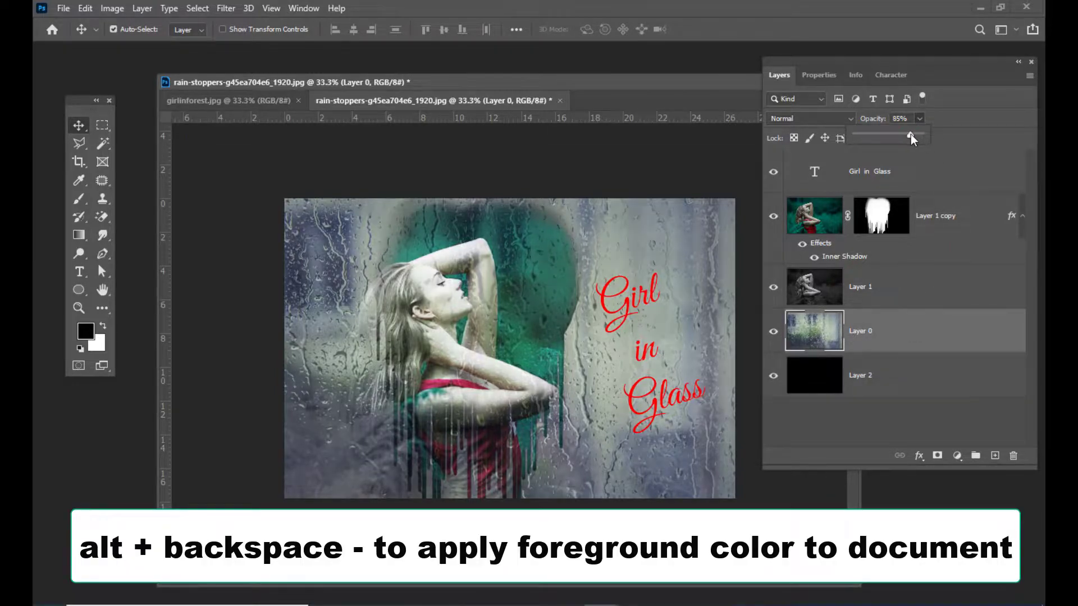
# Step: Lower Layer 0's opacity to 65% so the rain photo darkens over the black layer
pyautogui.moveTo(910, 137); pyautogui.dragTo(894, 137)
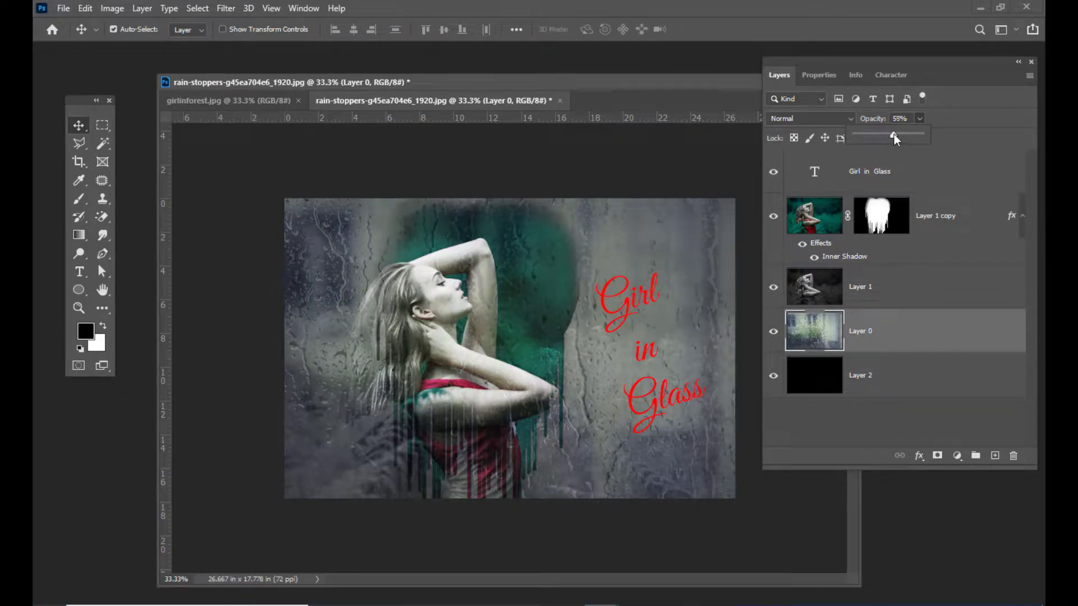
pyautogui.moveTo(894, 136); pyautogui.dragTo(903, 136)
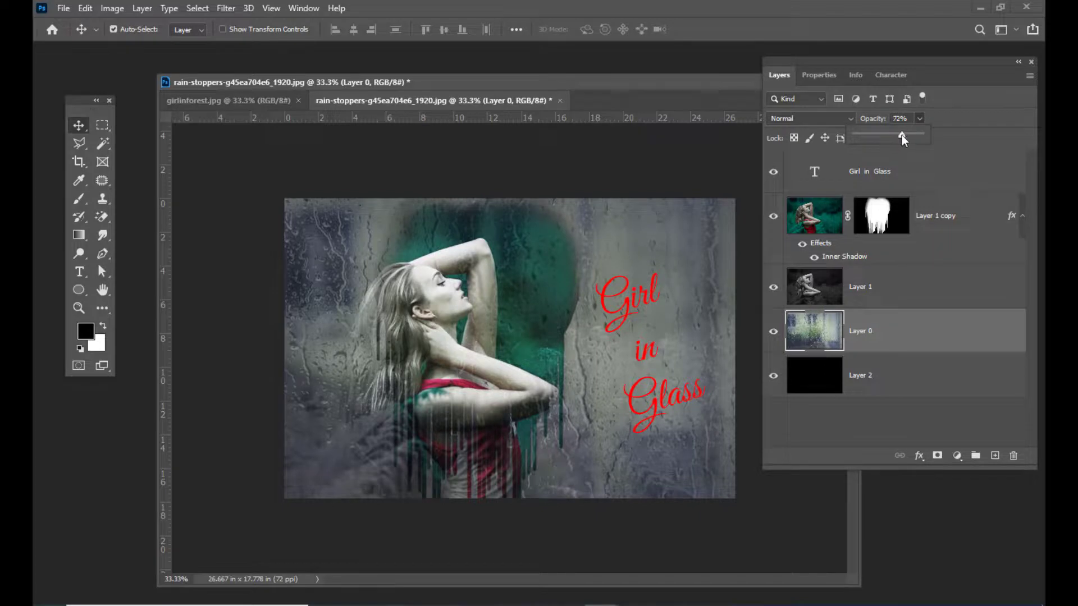
pyautogui.moveTo(904, 137); pyautogui.dragTo(898, 137)
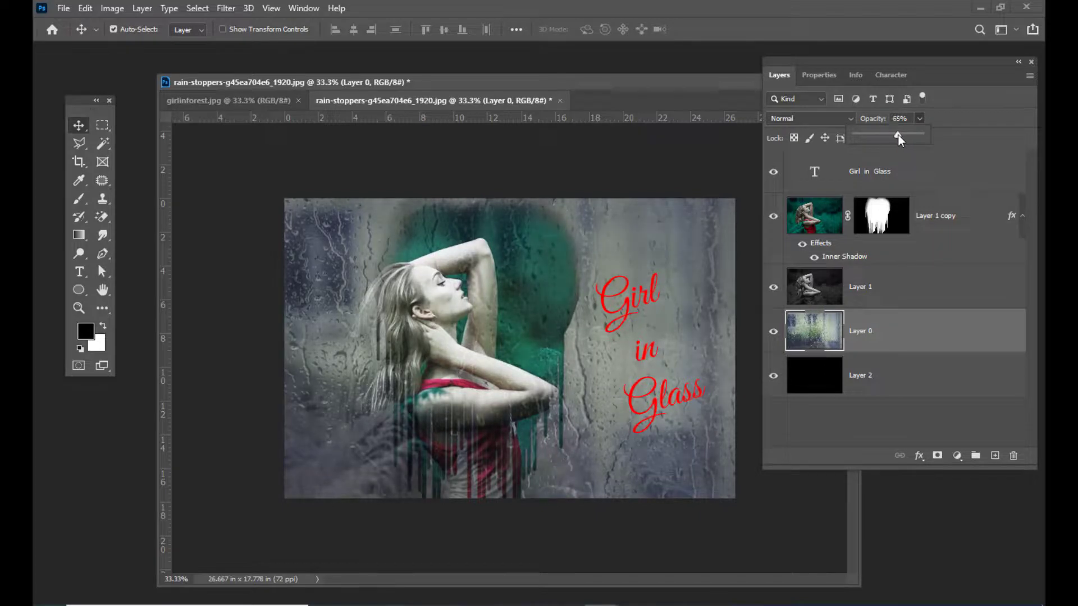
pyautogui.moveTo(896, 136); pyautogui.dragTo(896, 133)
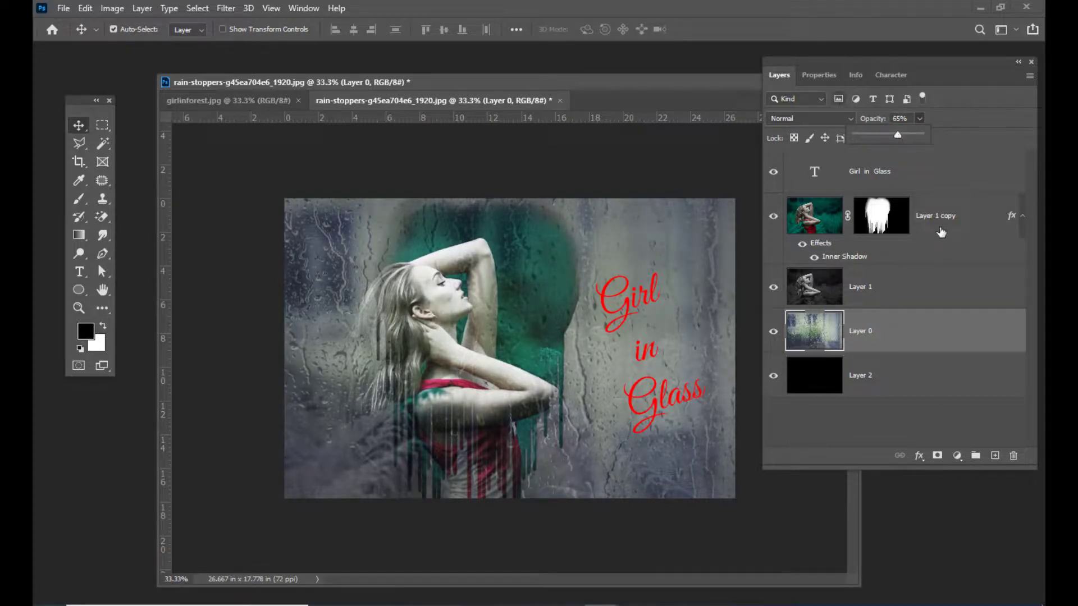
pyautogui.click(894, 171)
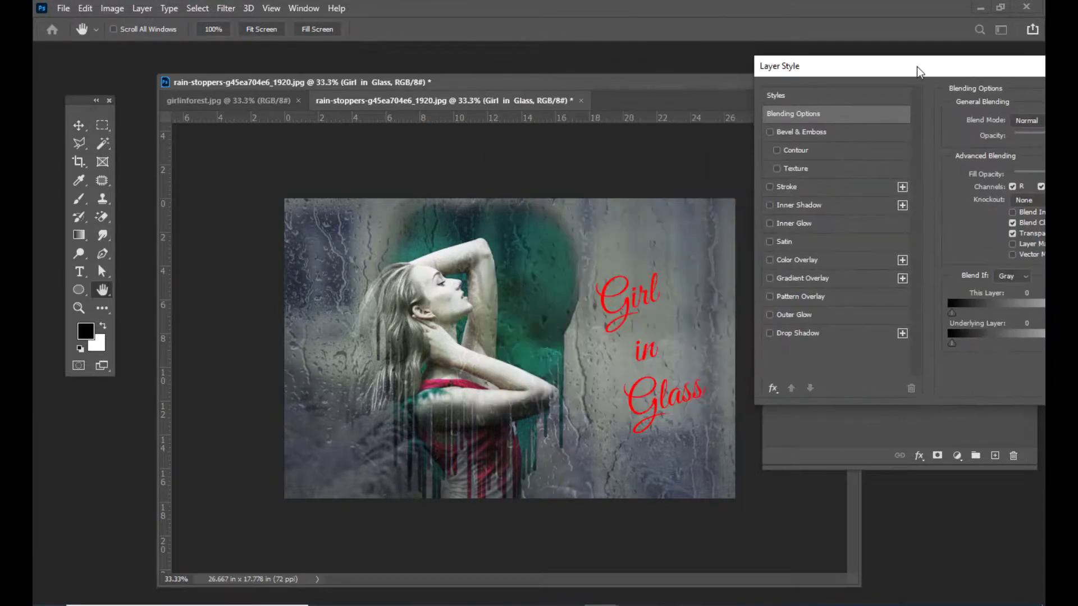
# Step: Enable Drop Shadow and a pale-coloured Stroke with its position set in the text's Layer Style
pyautogui.click(770, 333)
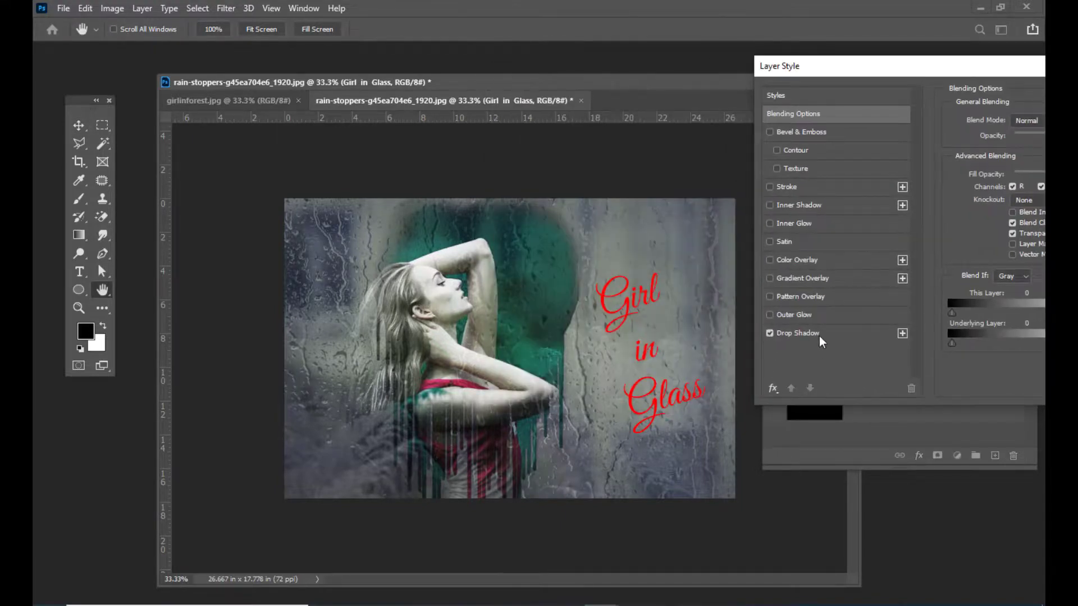
pyautogui.click(797, 333)
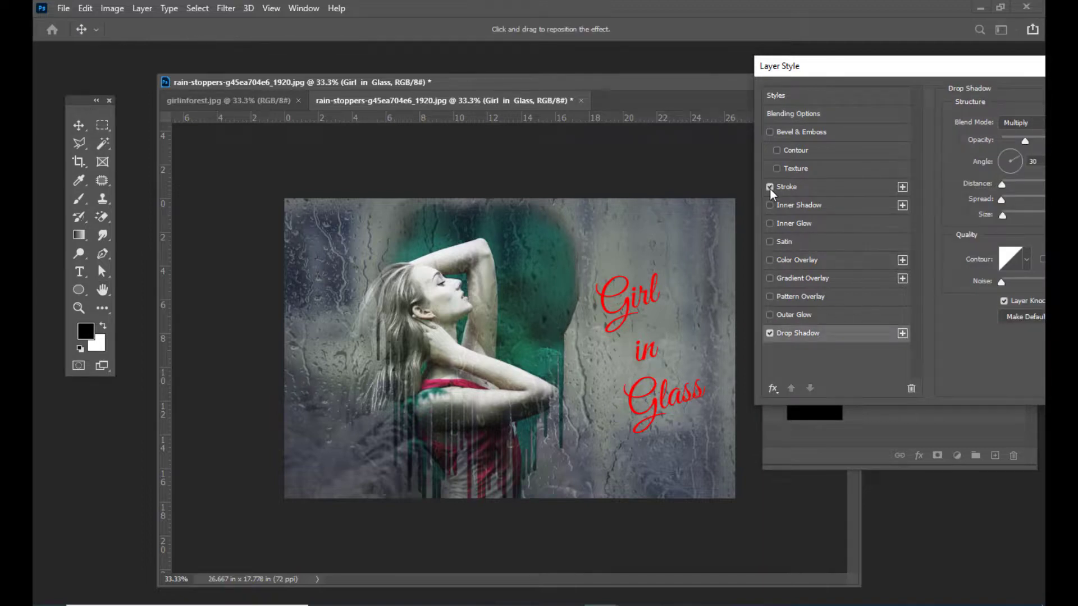
pyautogui.click(786, 187)
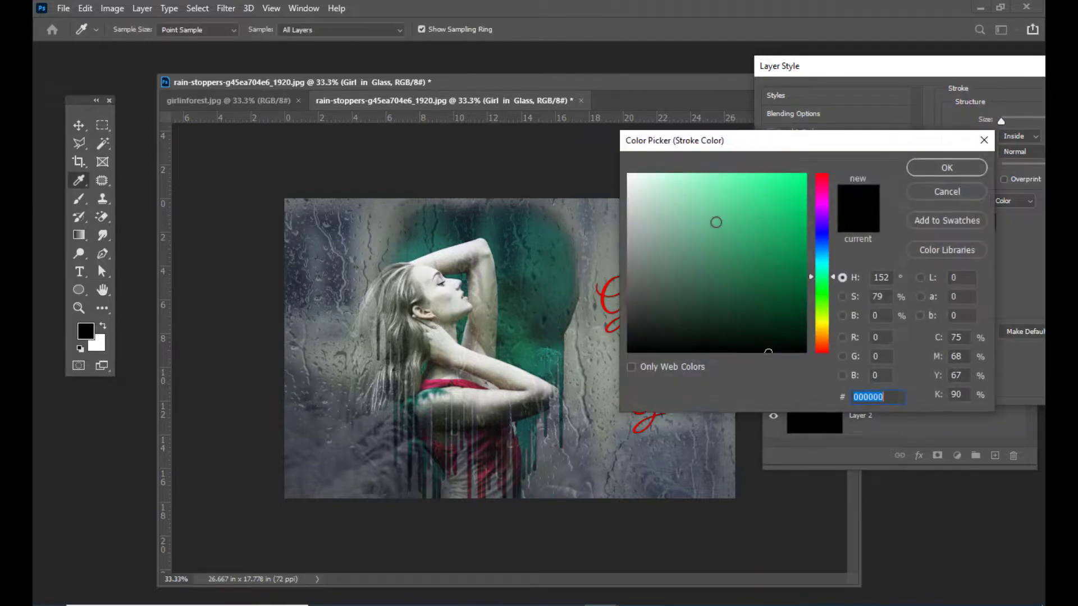
pyautogui.click(946, 167)
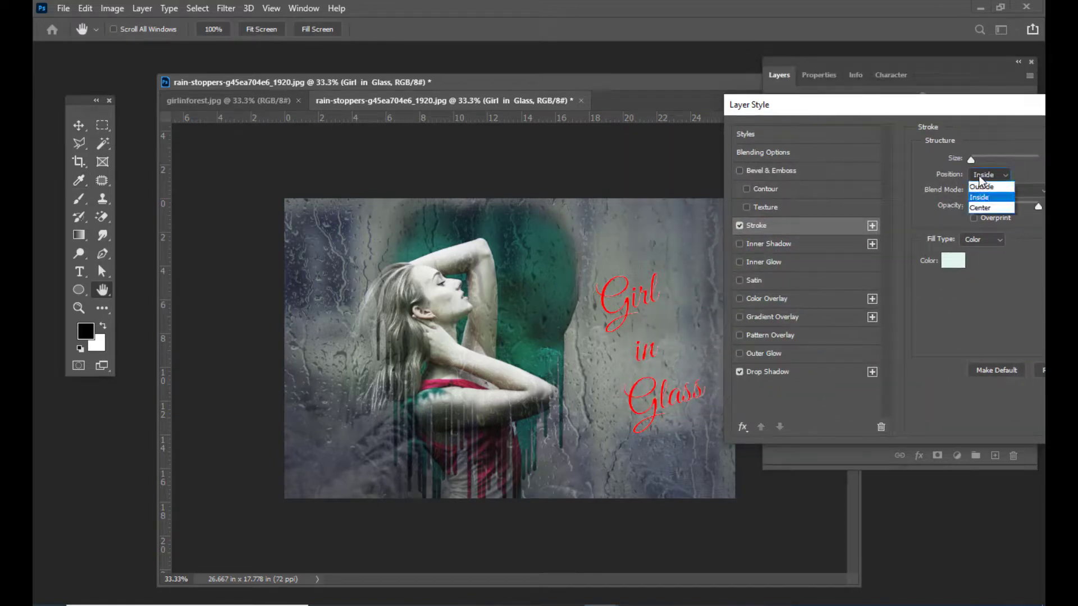
pyautogui.click(988, 197)
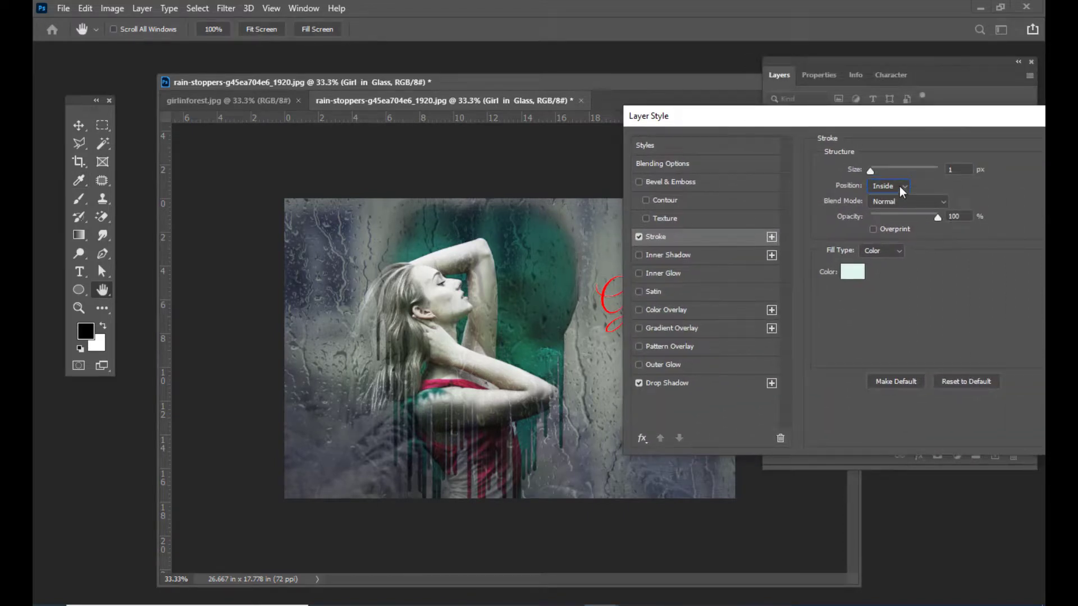
pyautogui.click(889, 186)
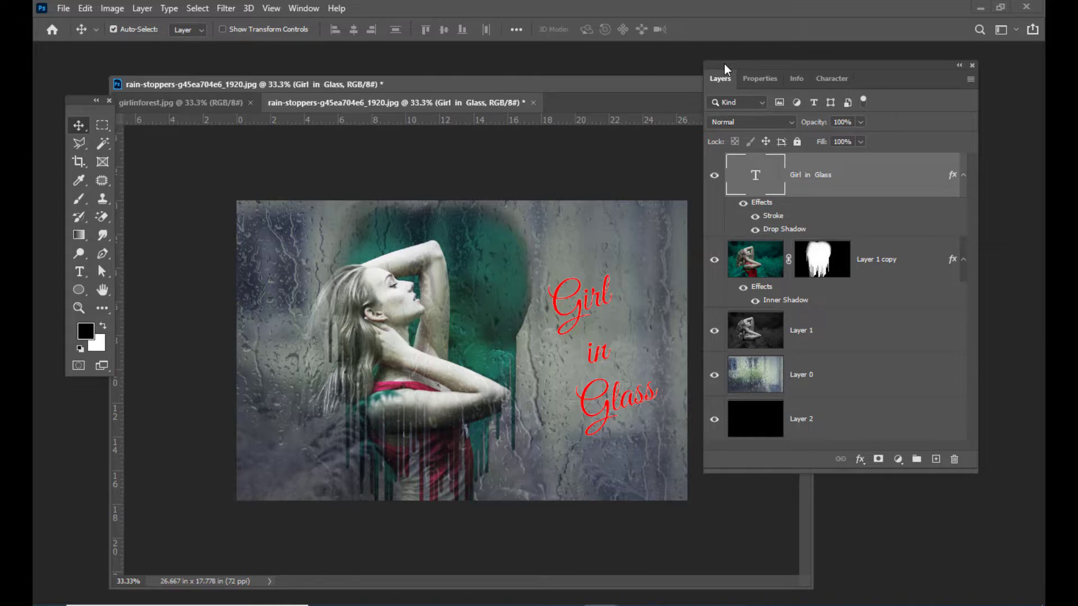
pyautogui.moveTo(232, 222)
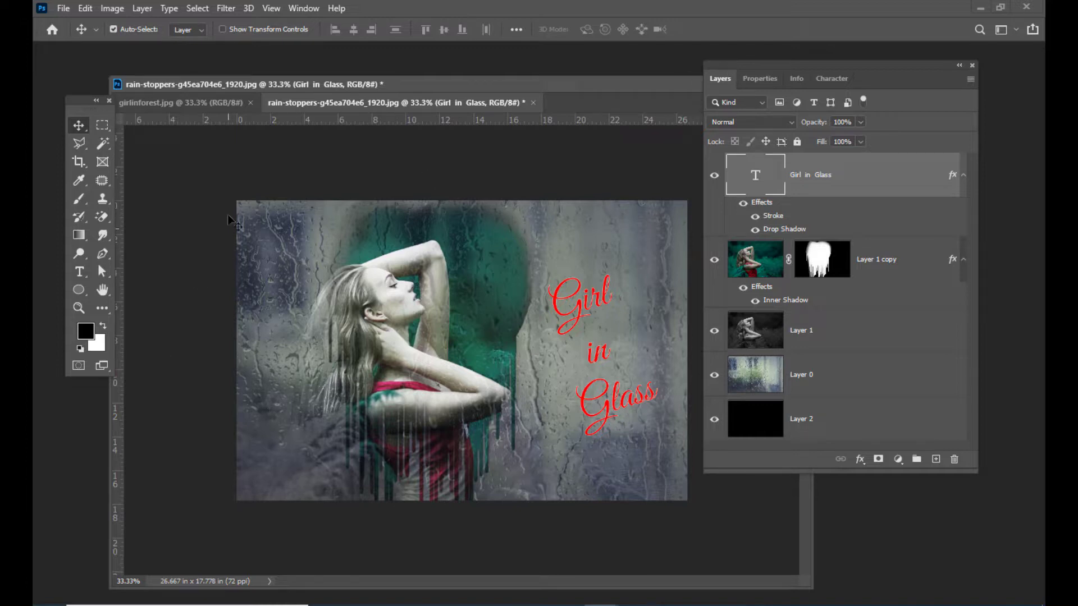